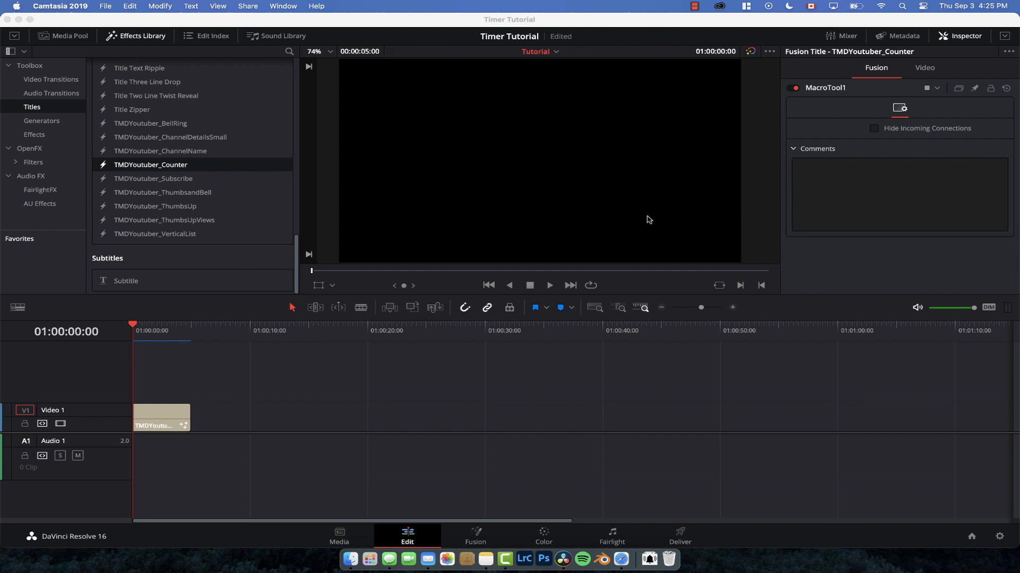
{"action": "mouse_move", "coordinate": [128, 322]}
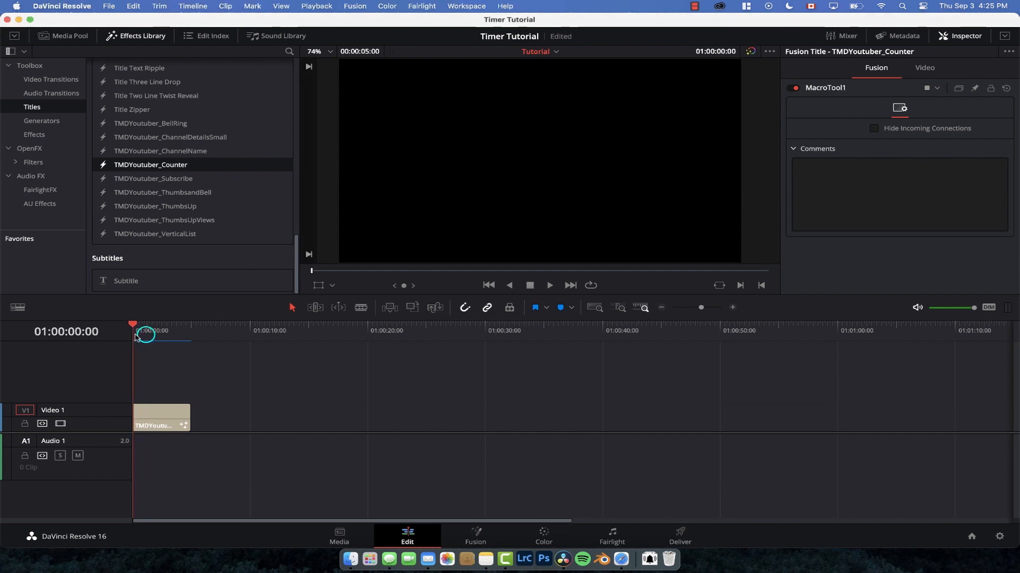
Step: Play the TMDYoutuber_Counter title from its start to preview the red 1377 VIEWS badge
{"action": "left_click", "coordinate": [548, 284]}
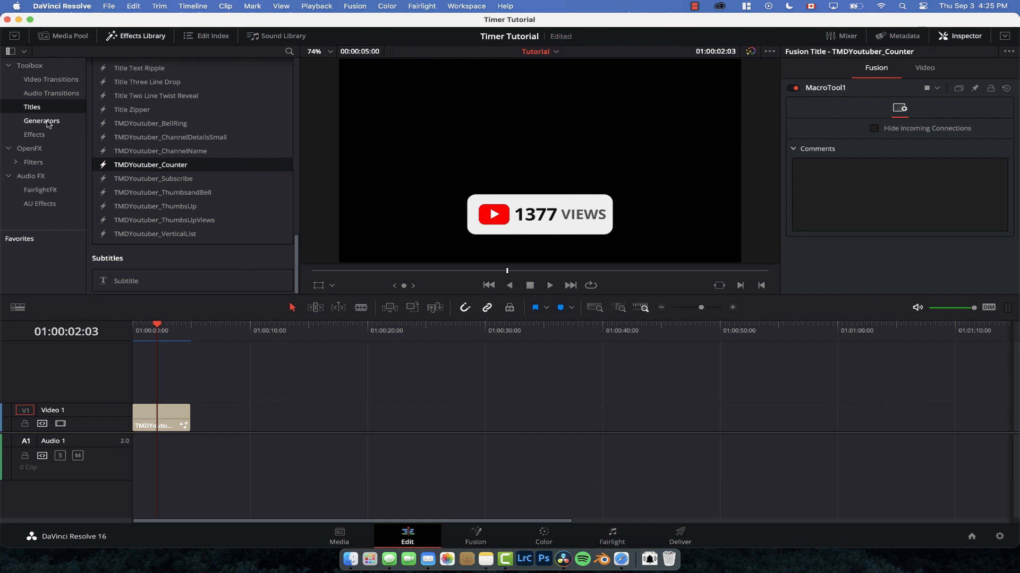
Step: Add a Fusion Composition clip to Video 1 after the counter title and select it
{"action": "left_click", "coordinate": [34, 135]}
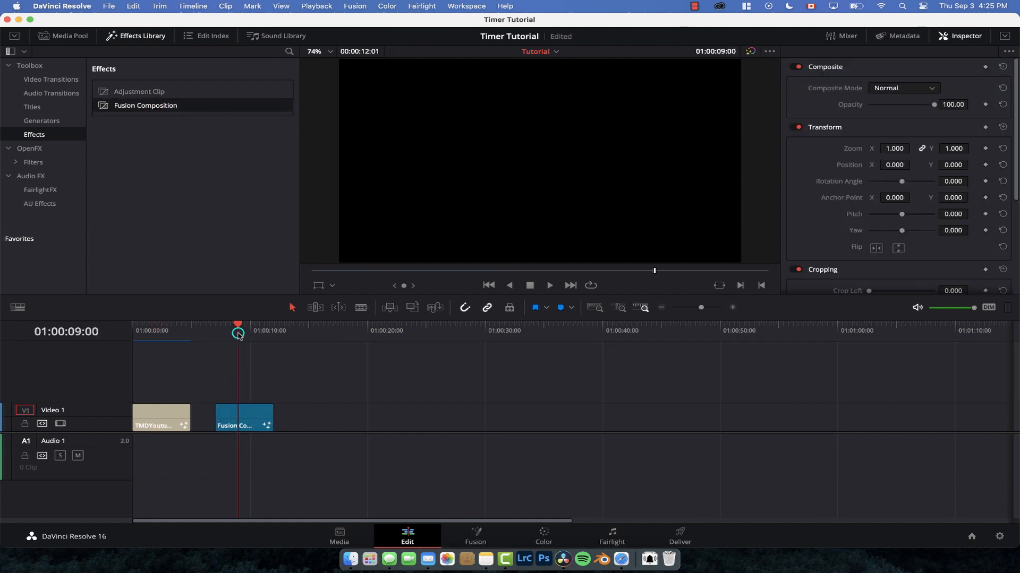
{"action": "left_click", "coordinate": [244, 417]}
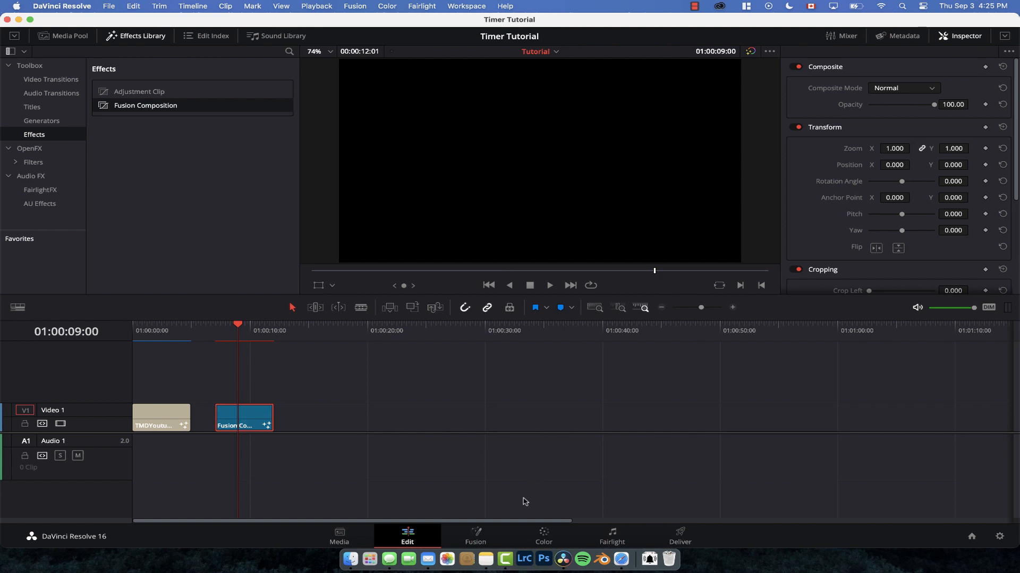
Step: Build the Fusion graph with a Text1 node wired into MediaOut1, ready to rename
{"action": "left_click", "coordinate": [475, 536]}
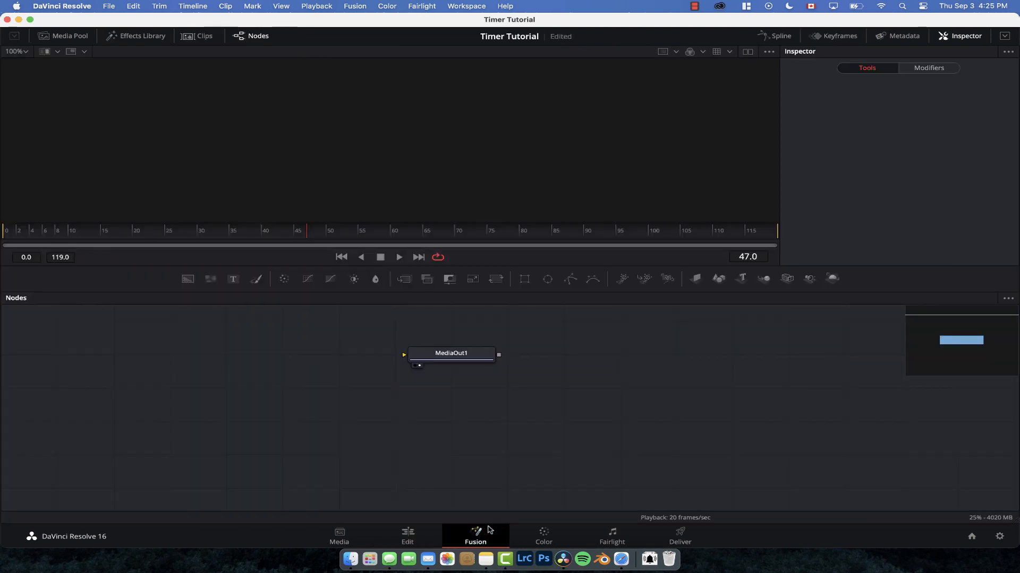
{"action": "left_click_drag", "start_coordinate": [451, 353], "coordinate": [676, 421]}
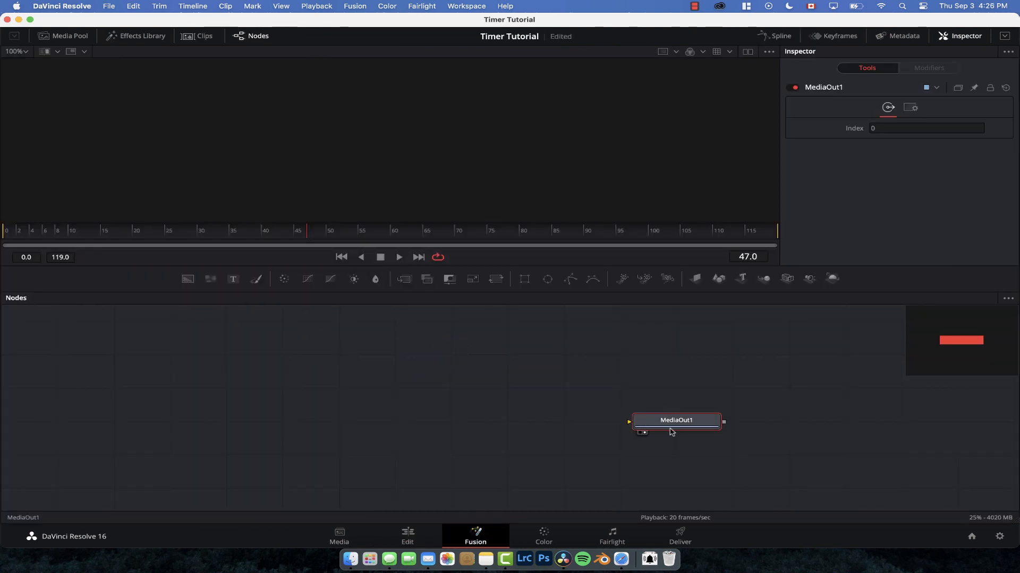
{"action": "mouse_move", "coordinate": [232, 280]}
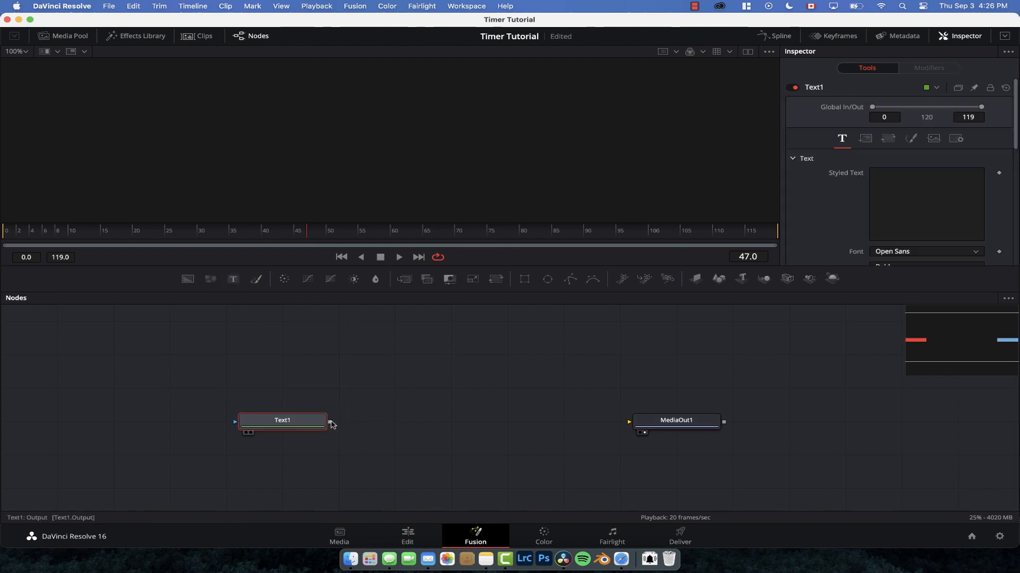
{"action": "left_click_drag", "start_coordinate": [329, 422], "coordinate": [628, 421]}
{"action": "type", "text": "C"}
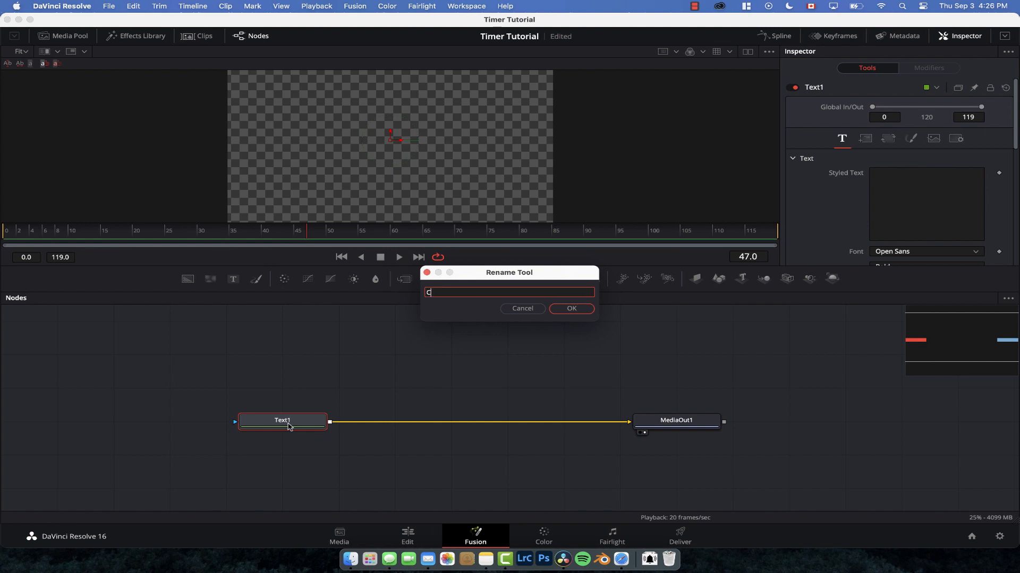
Step: Name the text node Counter and give its Styled Text an expression field
{"action": "left_click", "coordinate": [570, 308]}
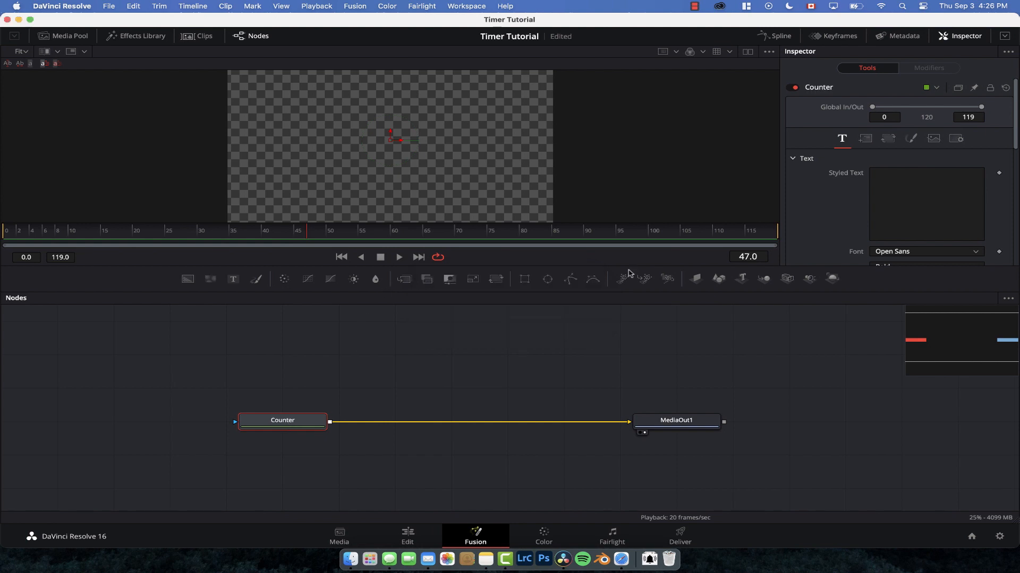
{"action": "mouse_move", "coordinate": [680, 240]}
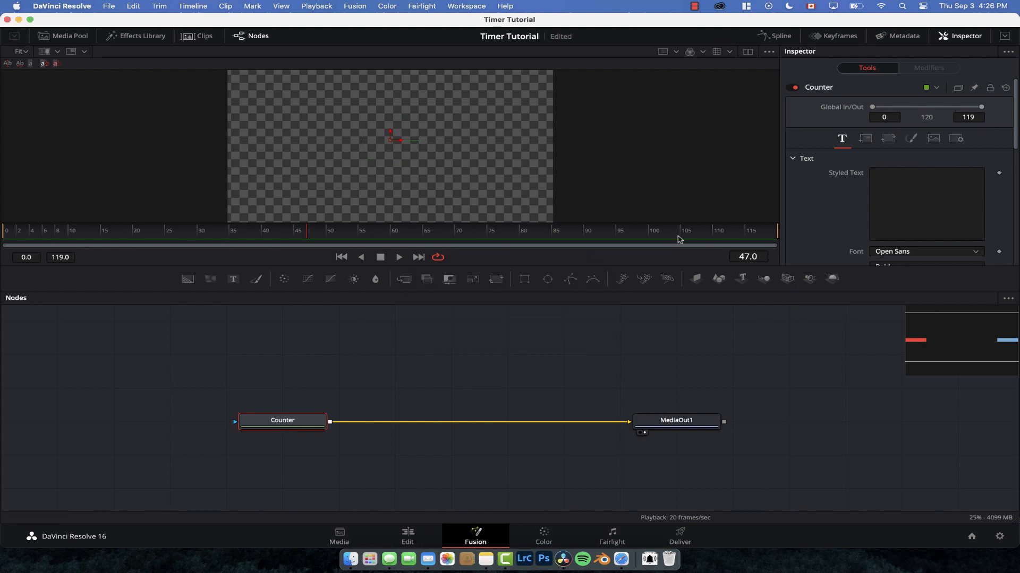
{"action": "type", "text": "lkjkljdfksjkl"}
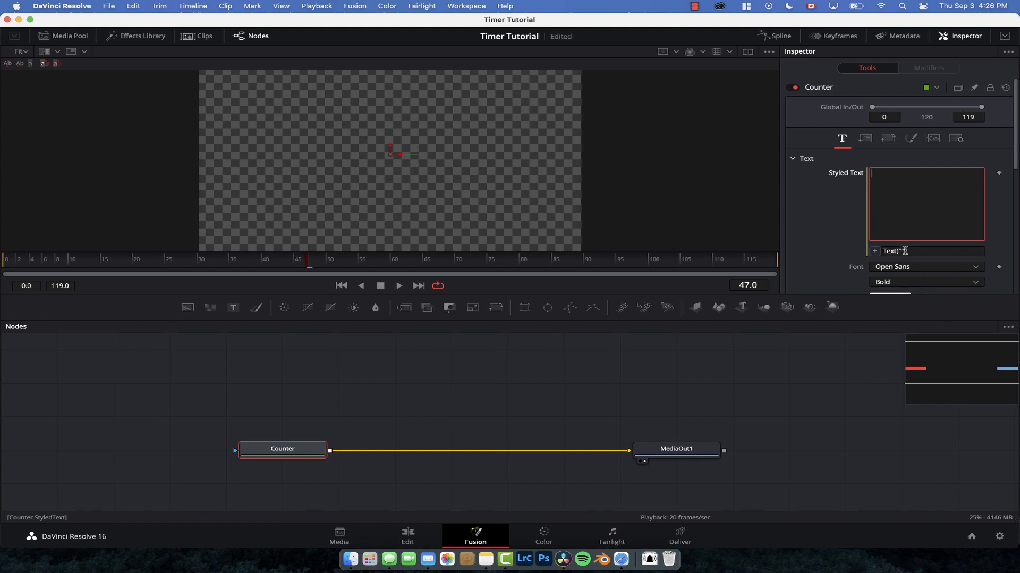
Step: Set the Styled Text expression to time and play so the text shows the frame number
{"action": "left_click", "coordinate": [895, 251]}
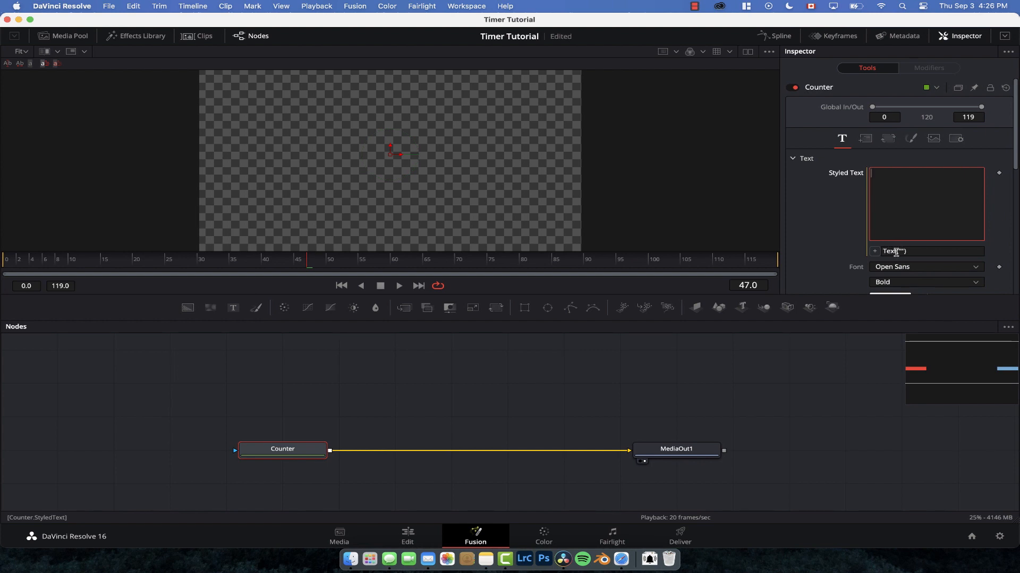
{"action": "left_click", "coordinate": [910, 252]}
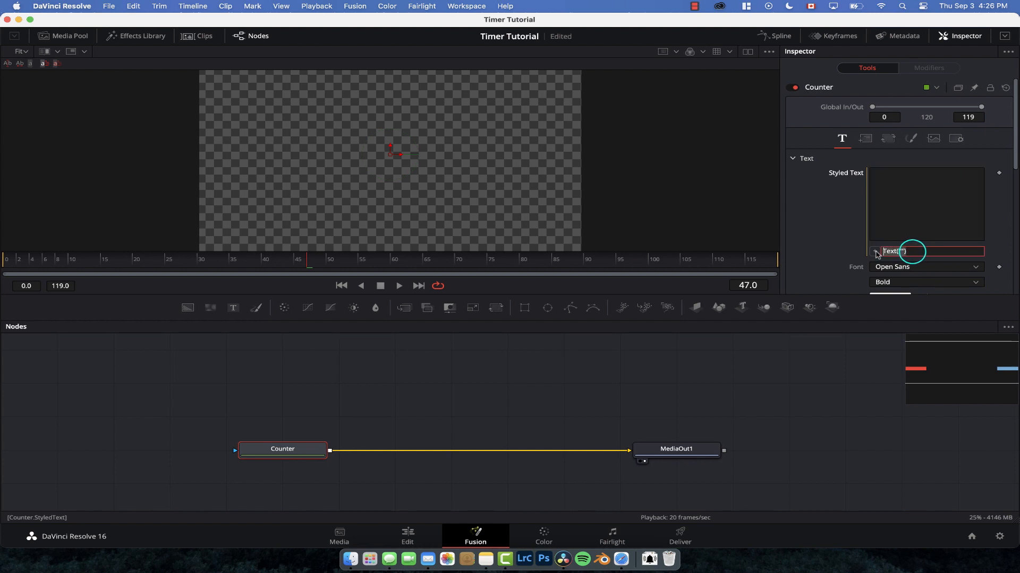
{"action": "type", "text": "time"}
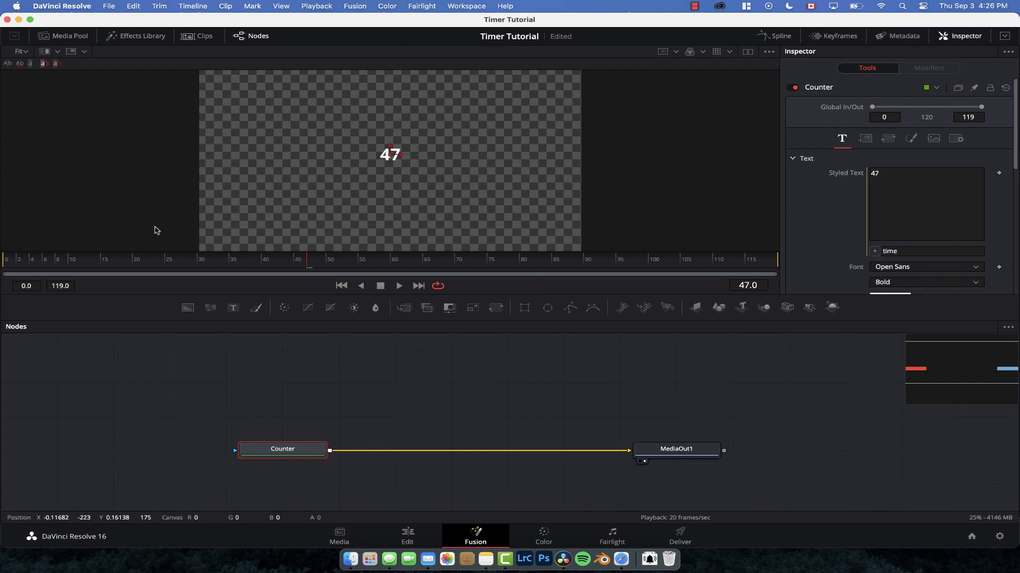
{"action": "left_click", "coordinate": [399, 285]}
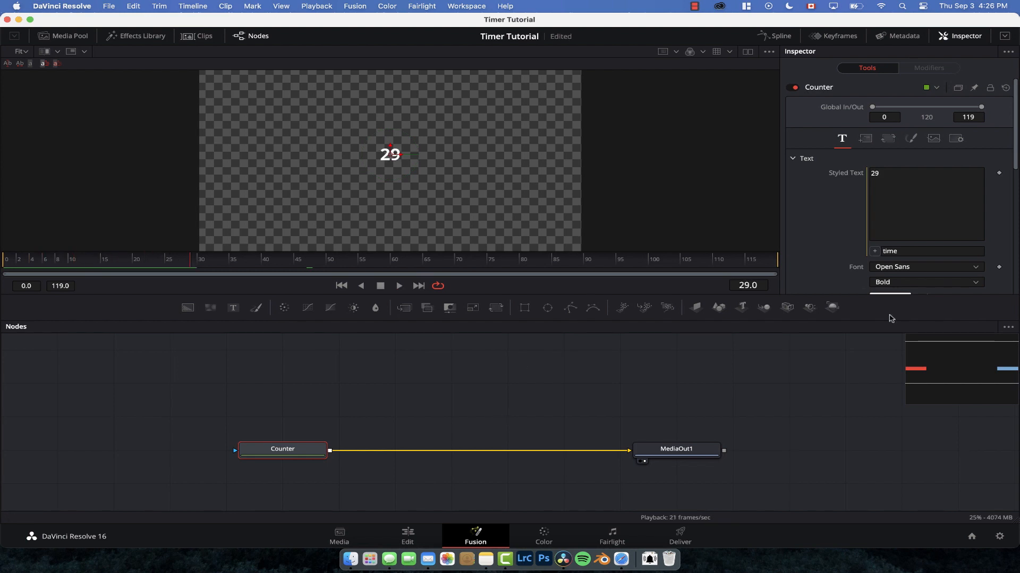
{"action": "mouse_move", "coordinate": [280, 193]}
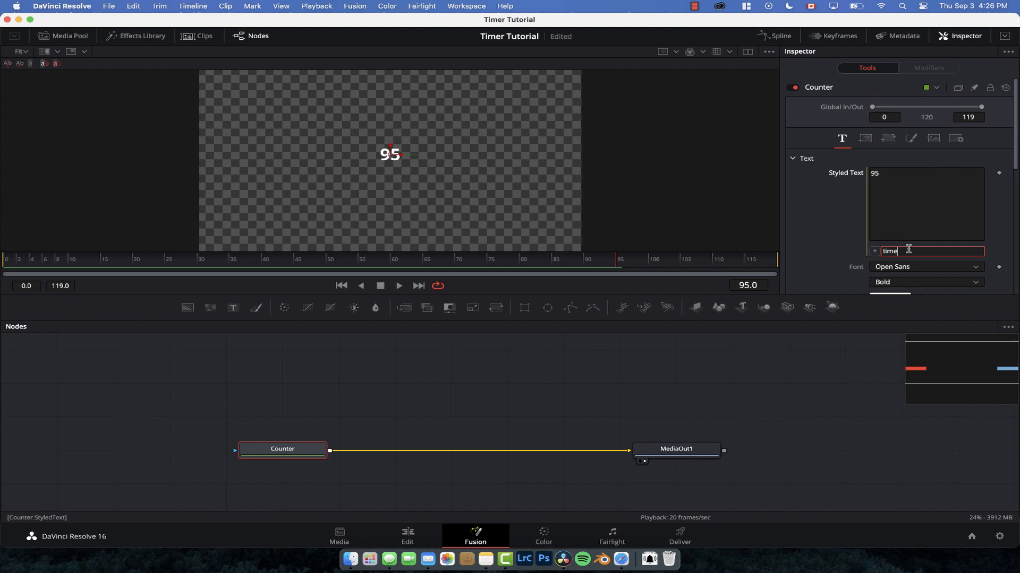
Step: Change the expression to time*379, replay, and add a black Background1 node
{"action": "type", "text": "*"}
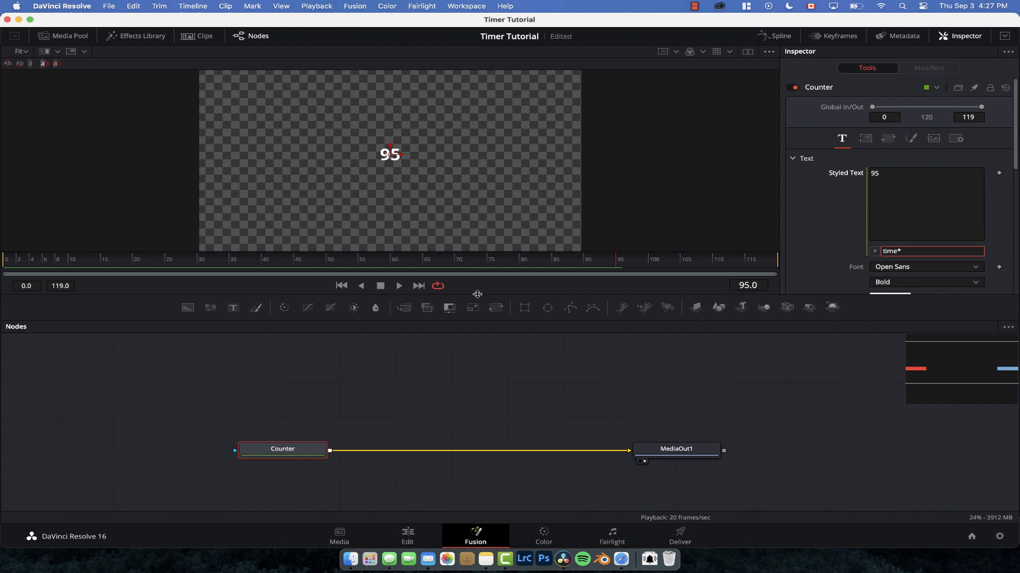
{"action": "type", "text": "37"}
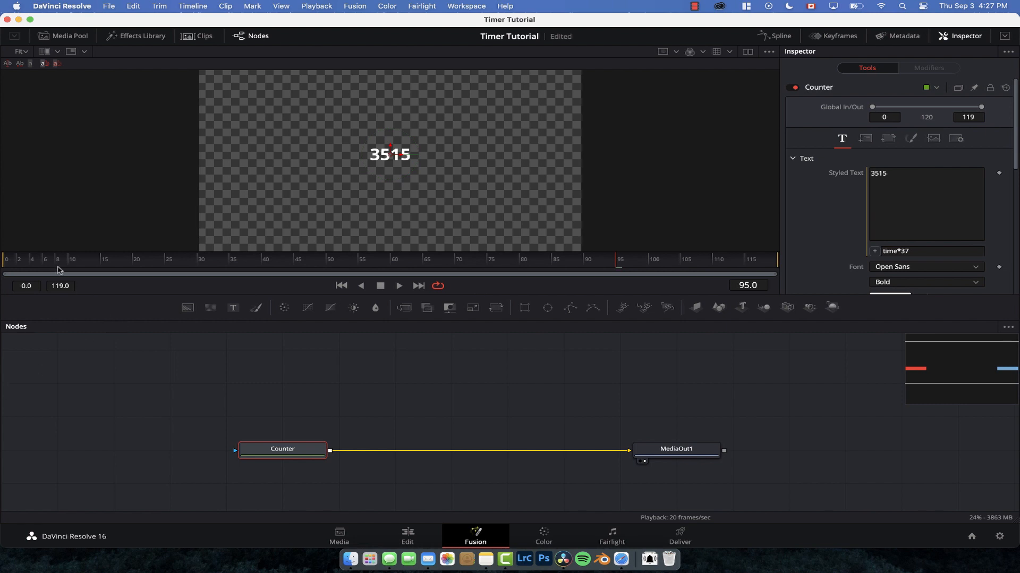
{"action": "left_click", "coordinate": [398, 285]}
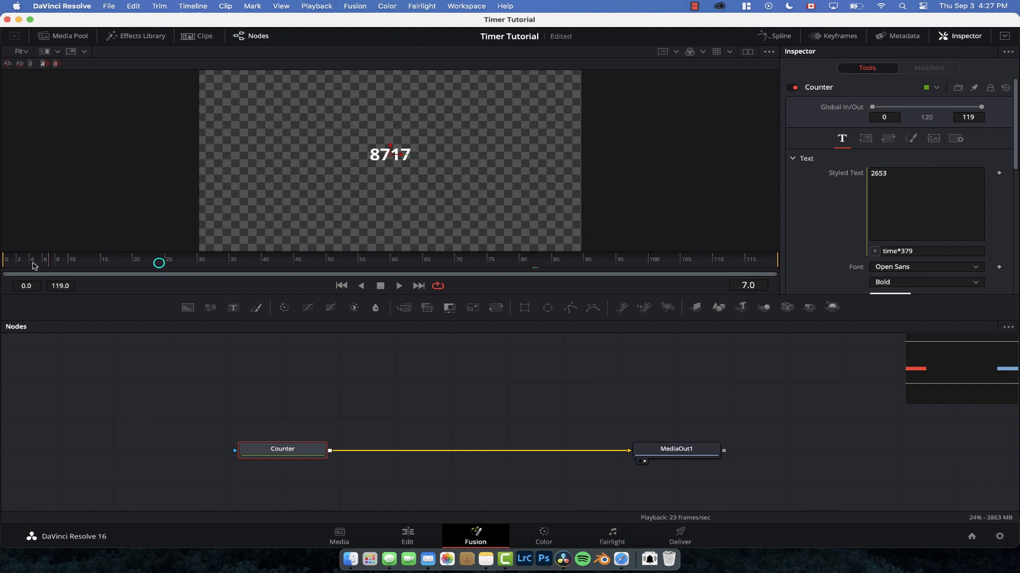
{"action": "left_click", "coordinate": [399, 285]}
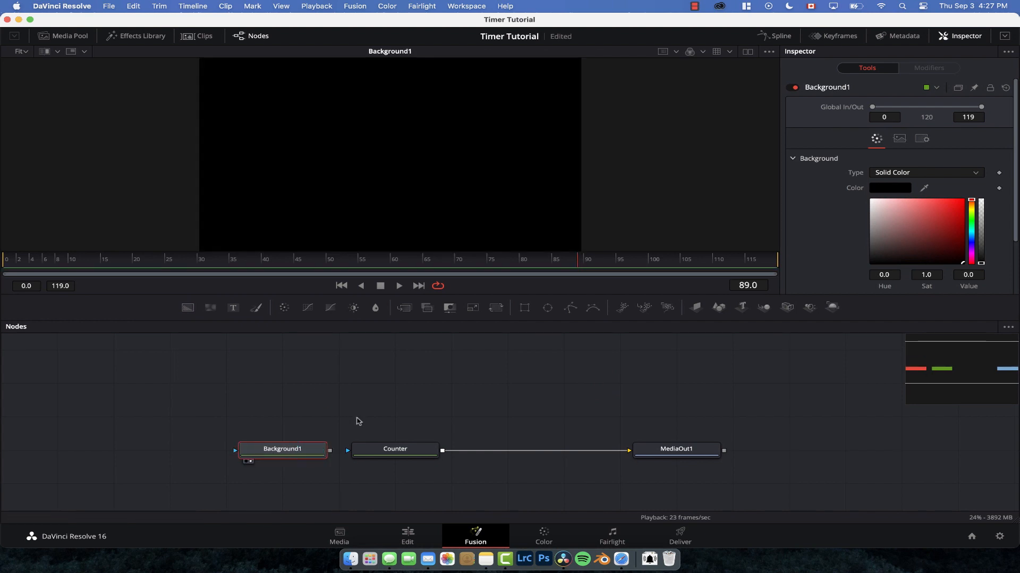
Step: Make Background1 mid grey and mask it with a Rectangle1 rounded to 0.3 corner radius
{"action": "left_click", "coordinate": [906, 244]}
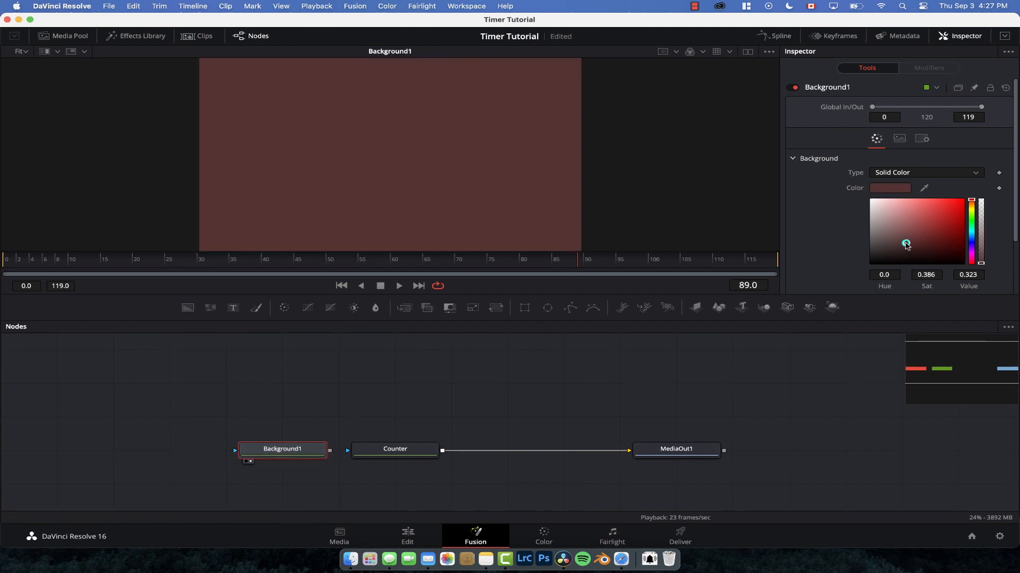
{"action": "left_click_drag", "start_coordinate": [906, 244], "coordinate": [877, 235]}
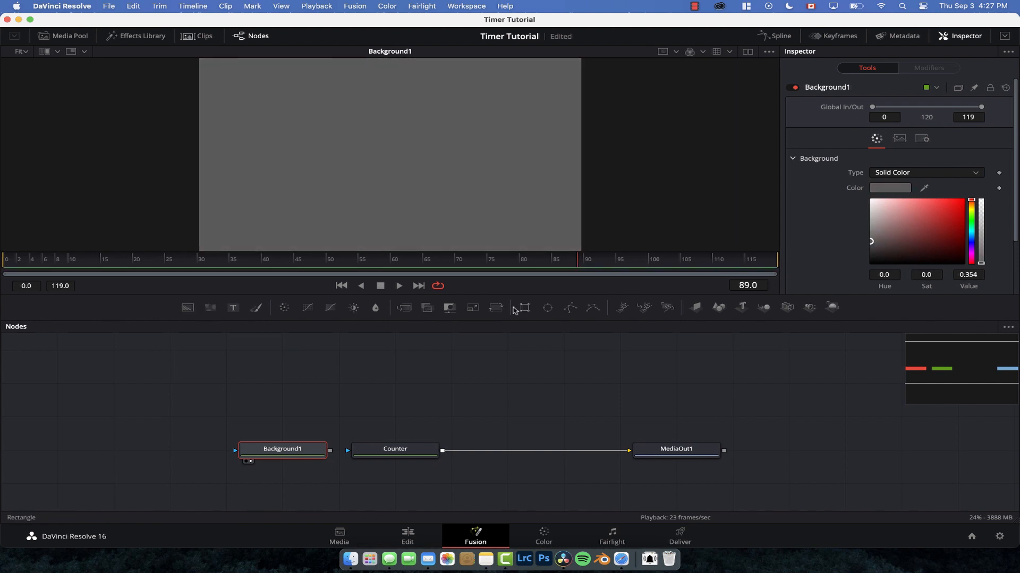
{"action": "left_click", "coordinate": [522, 308]}
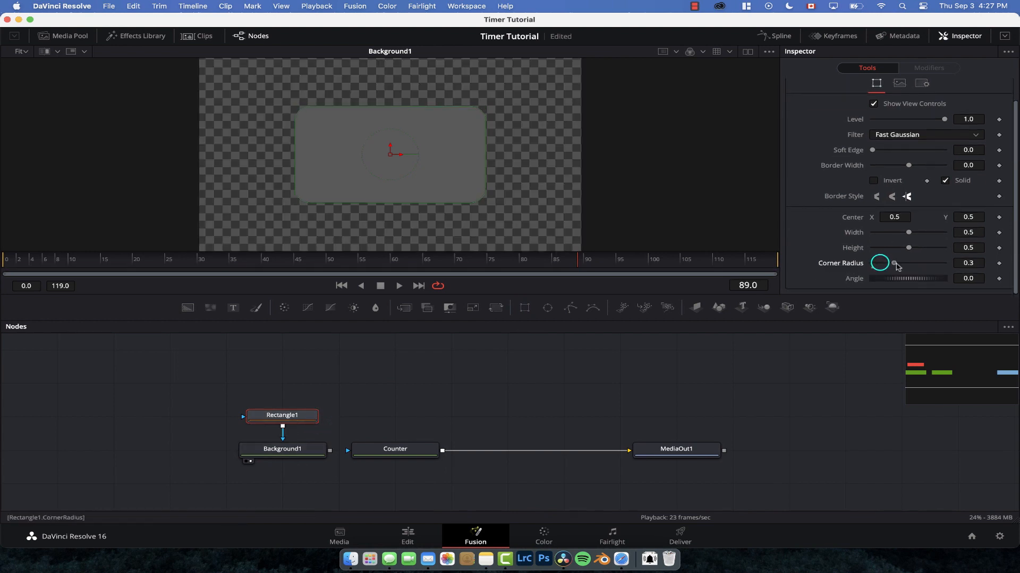
Step: Shape Rectangle1 into a pill (width 0.409, height 0.205, radius 0.6) and rearrange the nodes
{"action": "left_click_drag", "start_coordinate": [909, 232], "coordinate": [905, 233]}
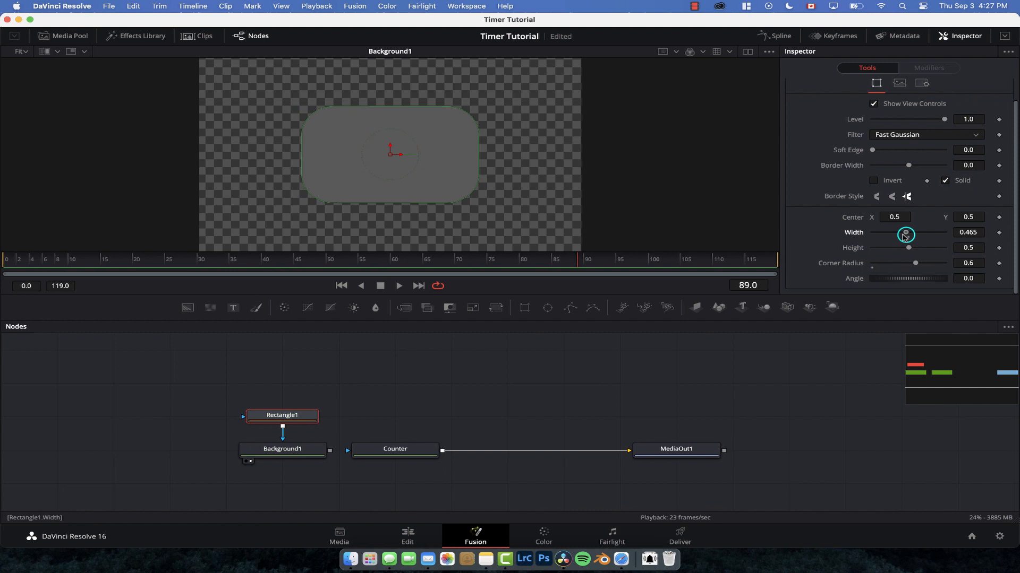
{"action": "left_click_drag", "start_coordinate": [906, 234], "coordinate": [902, 232]}
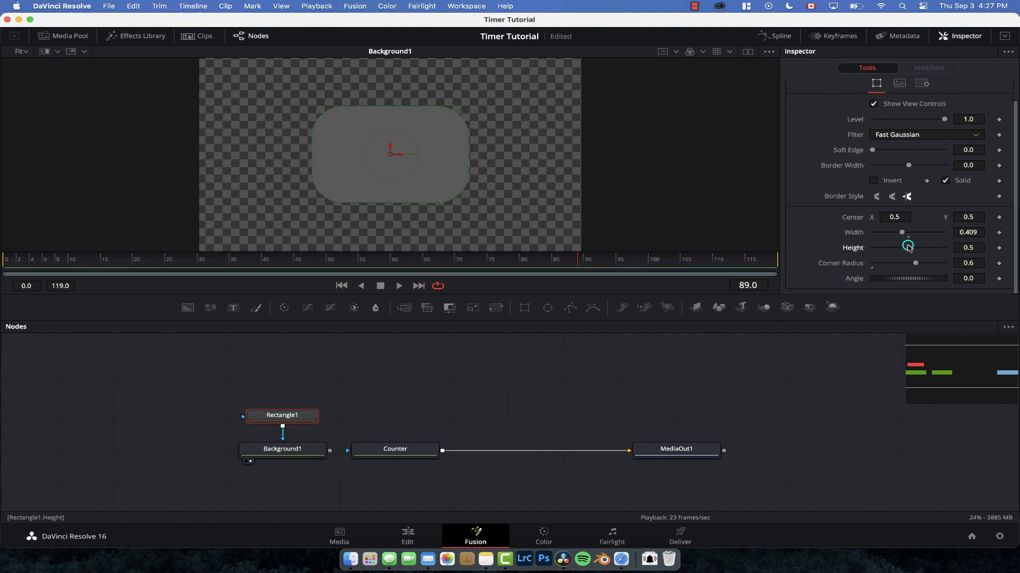
{"action": "left_click_drag", "start_coordinate": [908, 248], "coordinate": [886, 247]}
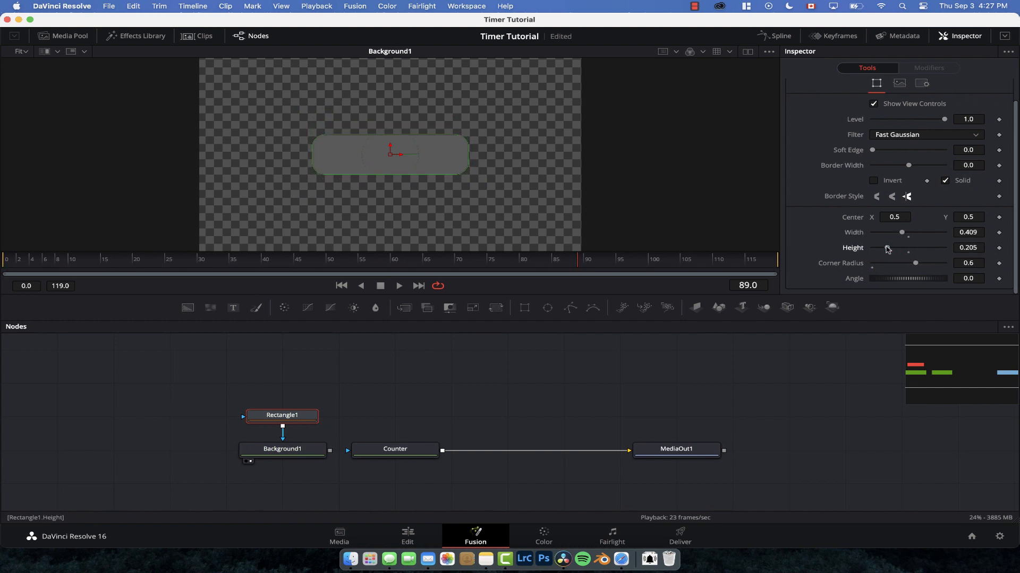
{"action": "left_click_drag", "start_coordinate": [901, 248], "coordinate": [886, 248]}
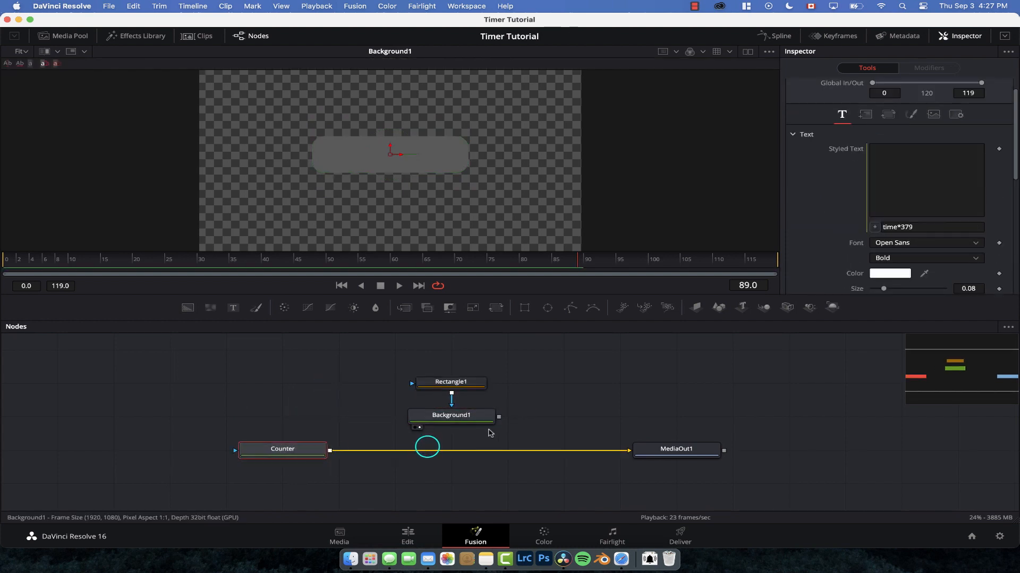
Step: Merge the grey pill under Counter via Merge1 with swapped inputs and view MediaOut1
{"action": "left_click_drag", "start_coordinate": [427, 447], "coordinate": [499, 417]}
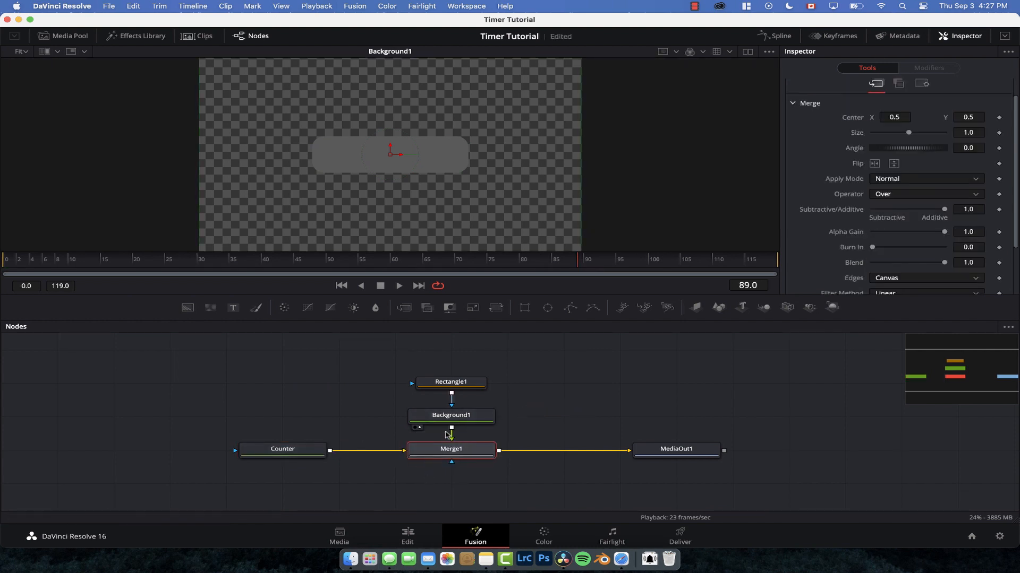
{"action": "mouse_move", "coordinate": [450, 439]}
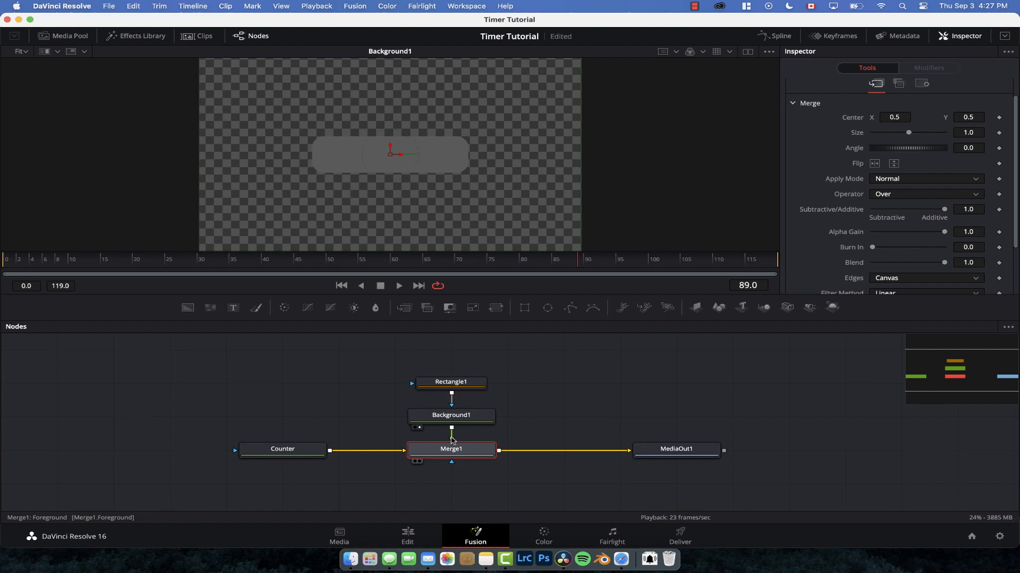
{"action": "right_click", "coordinate": [451, 448]}
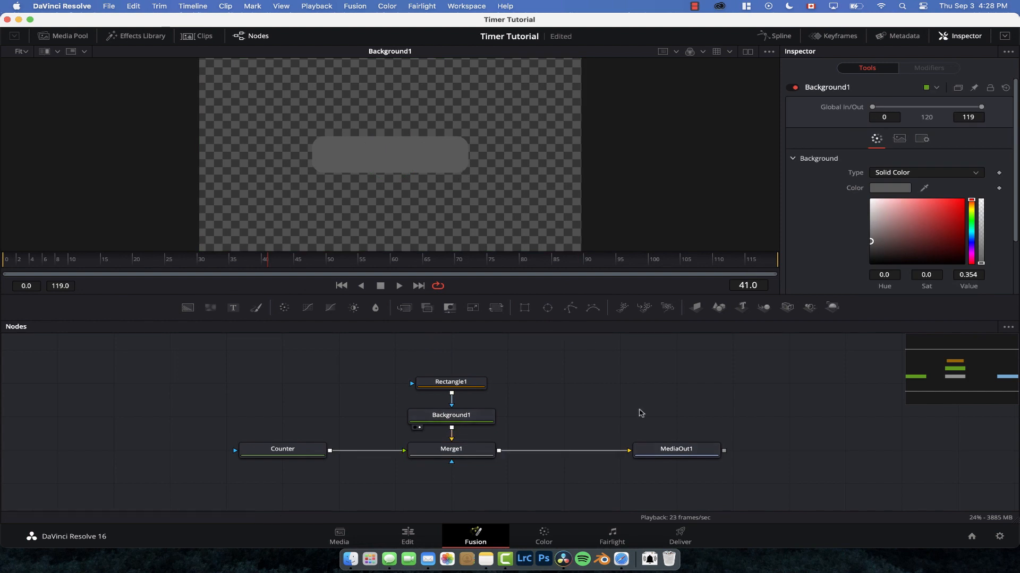
{"action": "left_click", "coordinate": [676, 448]}
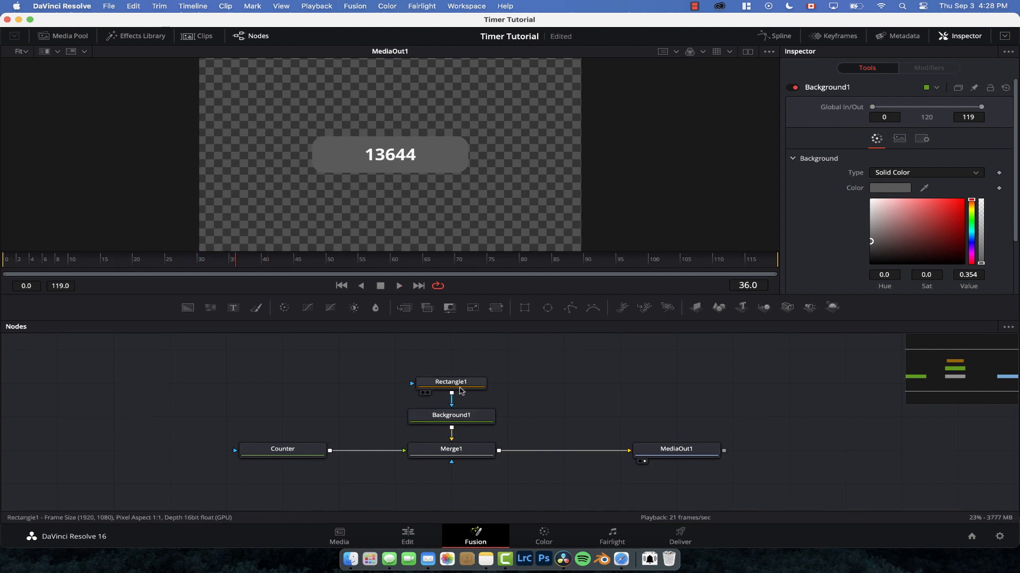
Step: Shrink the pill to hug the number, colour it red, and insert Transform1 after Merge1
{"action": "left_click", "coordinate": [451, 382]}
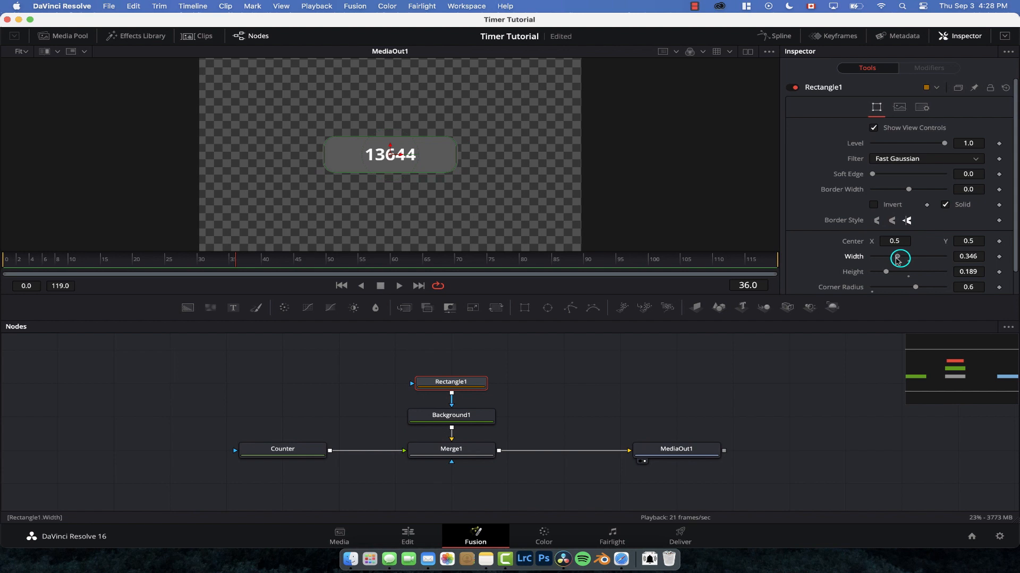
{"action": "left_click_drag", "start_coordinate": [900, 257], "coordinate": [882, 257]}
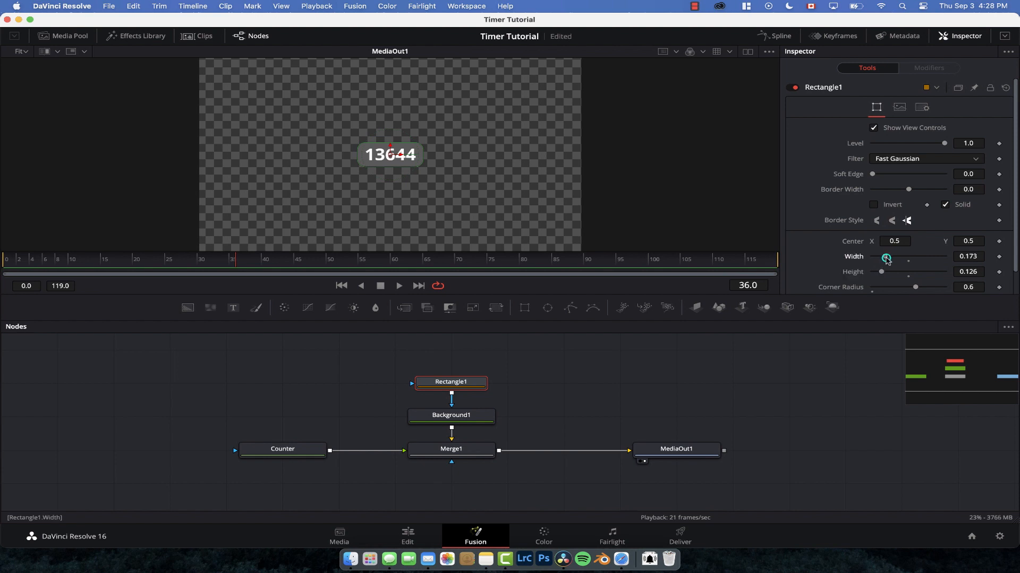
{"action": "left_click", "coordinate": [451, 415]}
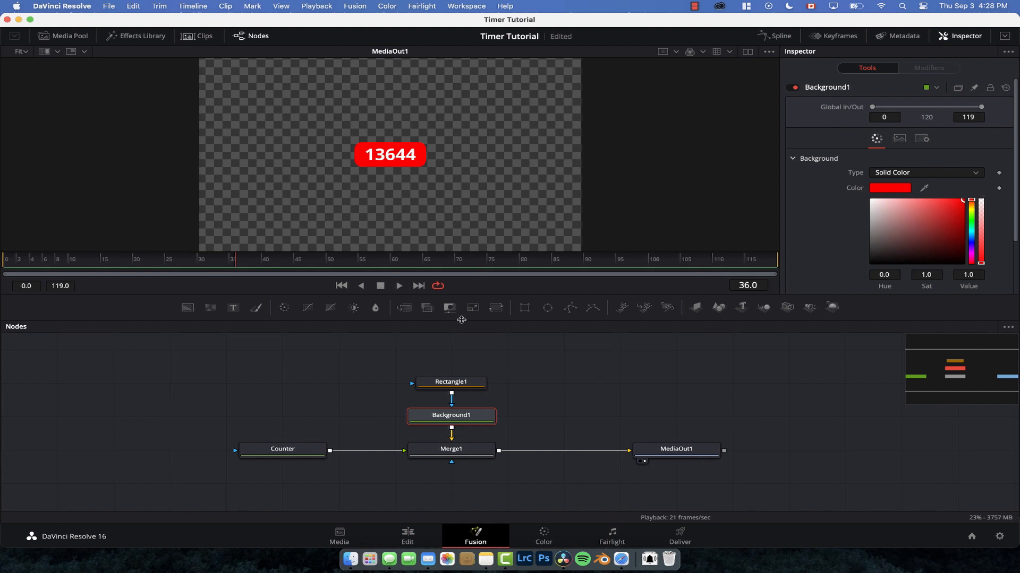
{"action": "left_click", "coordinate": [450, 448]}
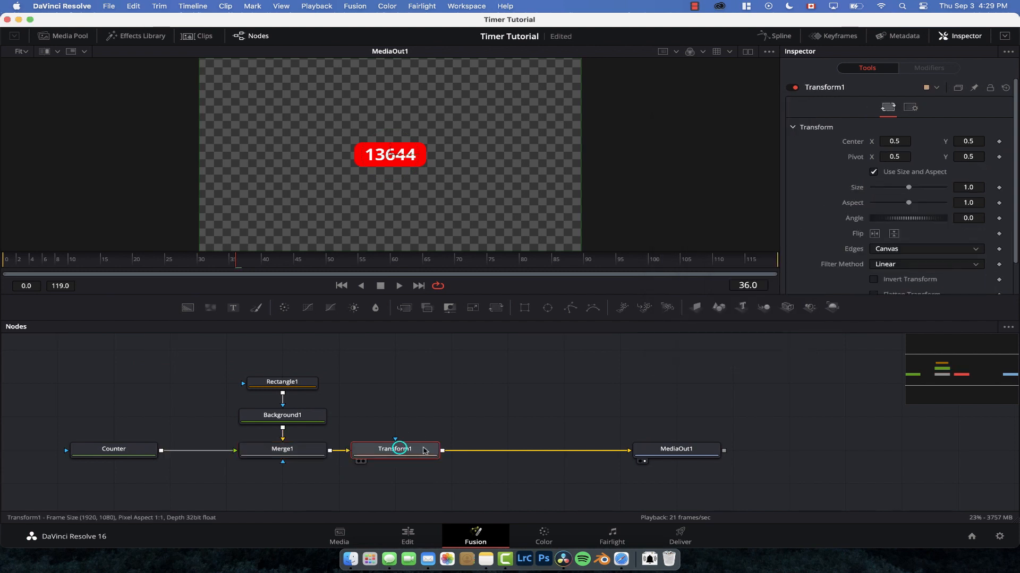
{"action": "left_click_drag", "start_coordinate": [388, 155], "coordinate": [457, 155]}
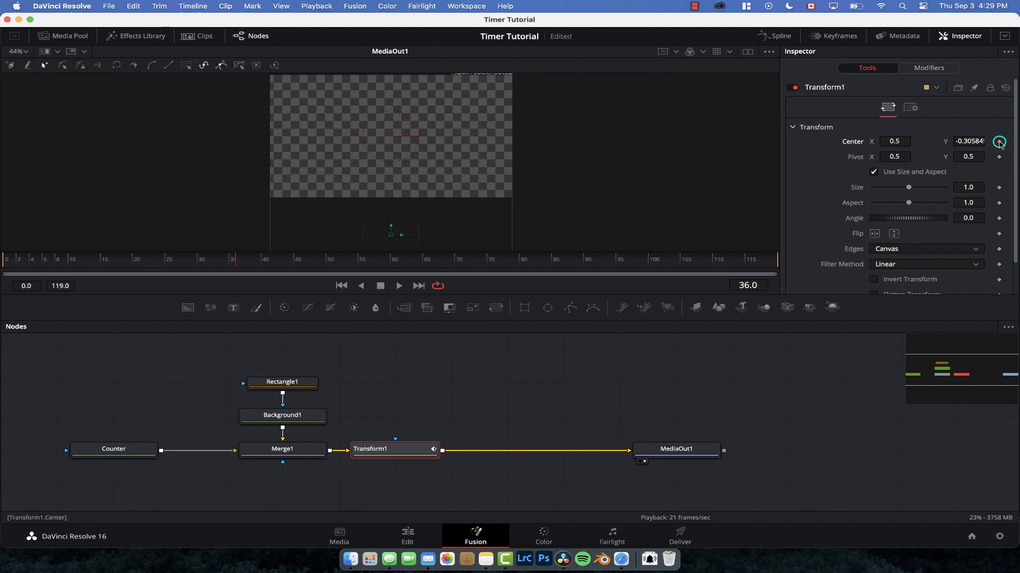
Step: Keyframe the badge's Center position in Transform1, enable Motion Blur, and scrub to later frames
{"action": "left_click", "coordinate": [264, 259]}
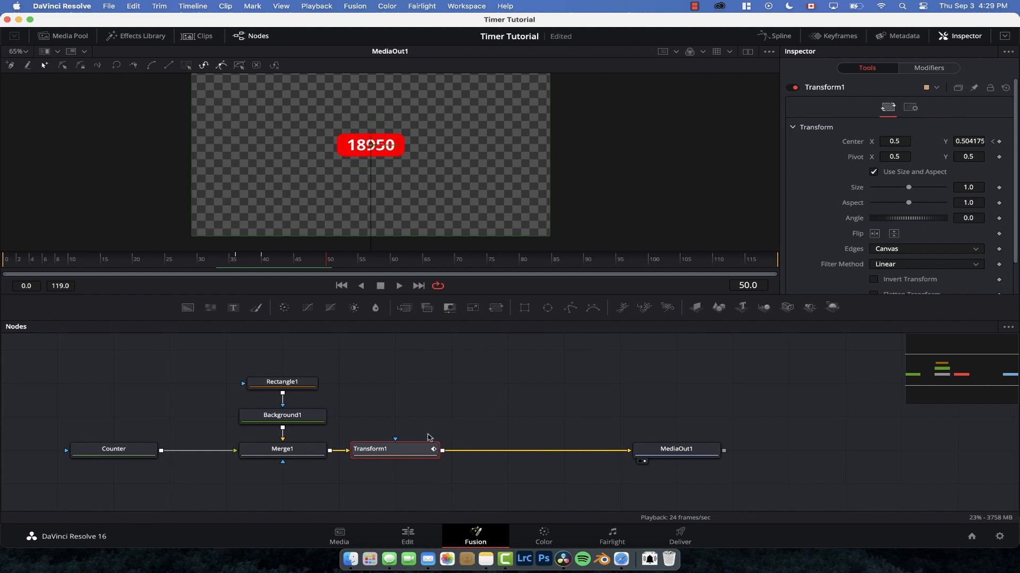
{"action": "left_click", "coordinate": [913, 109]}
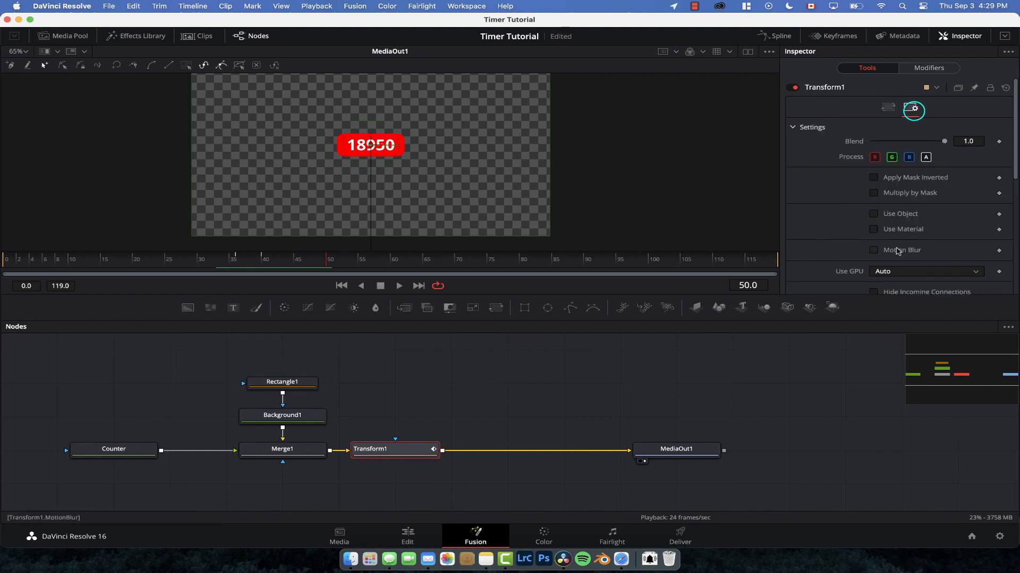
{"action": "left_click", "coordinate": [873, 249]}
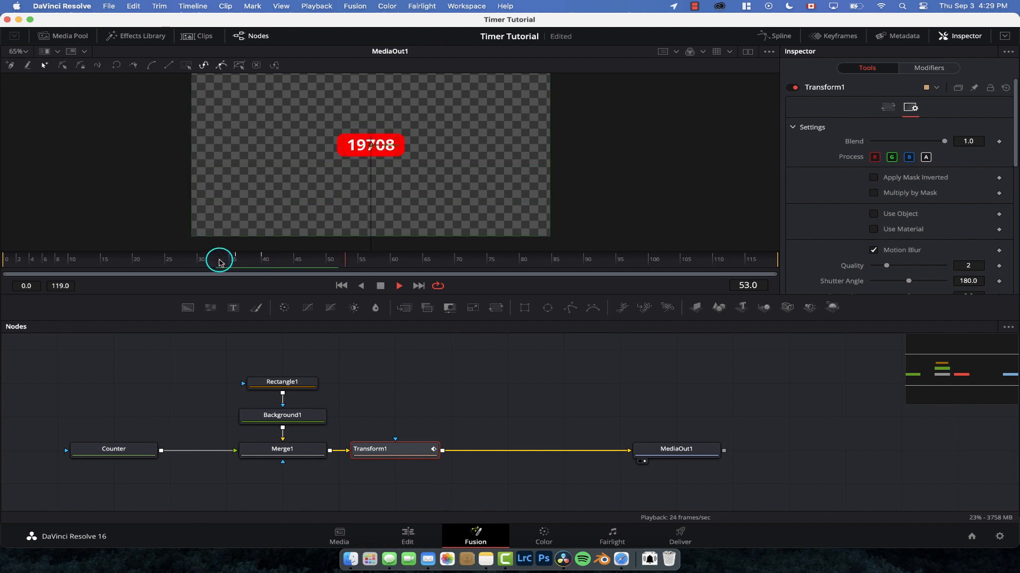
{"action": "left_click_drag", "start_coordinate": [219, 259], "coordinate": [459, 260]}
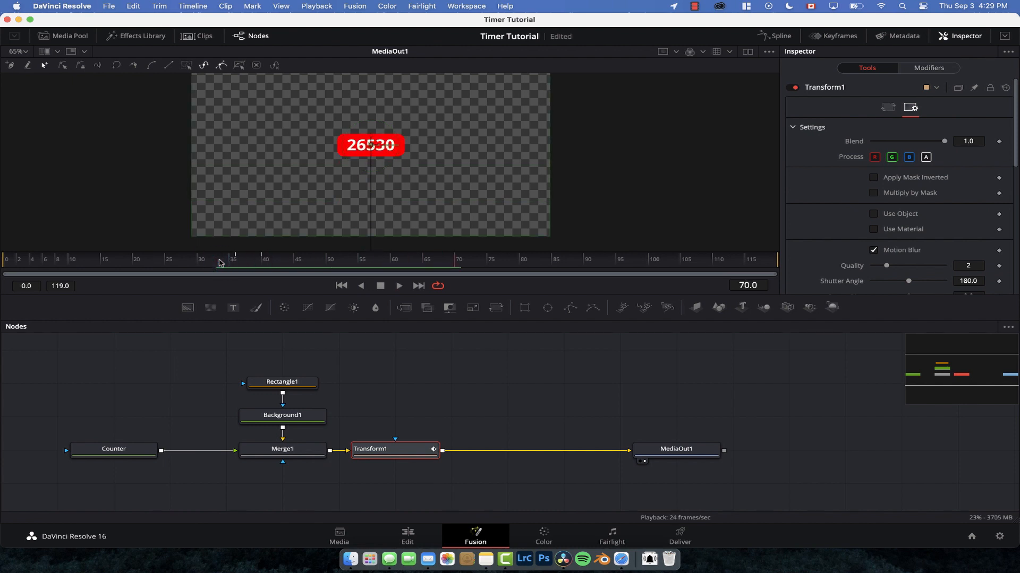
{"action": "mouse_move", "coordinate": [408, 541]}
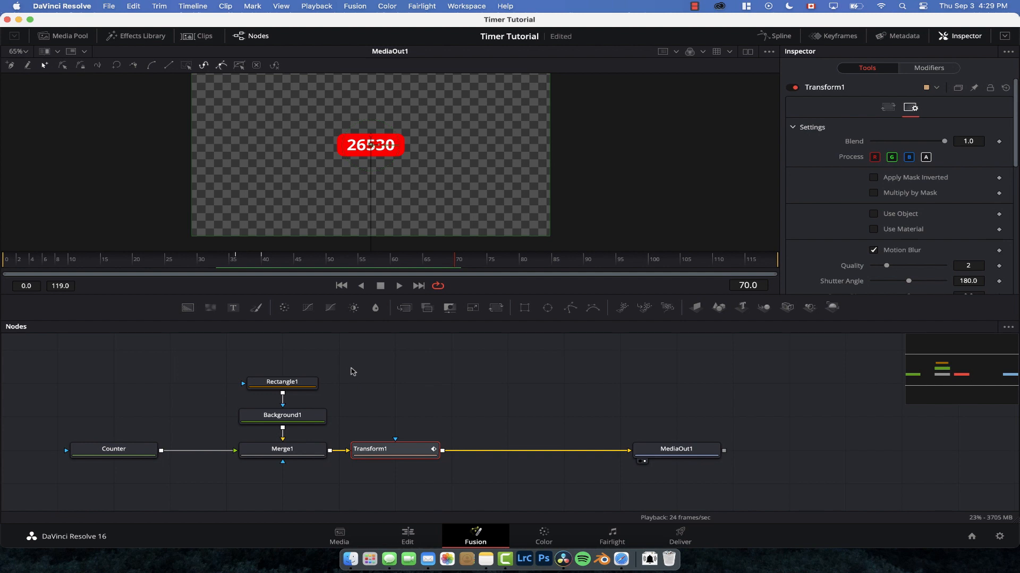
{"action": "mouse_move", "coordinate": [337, 337]}
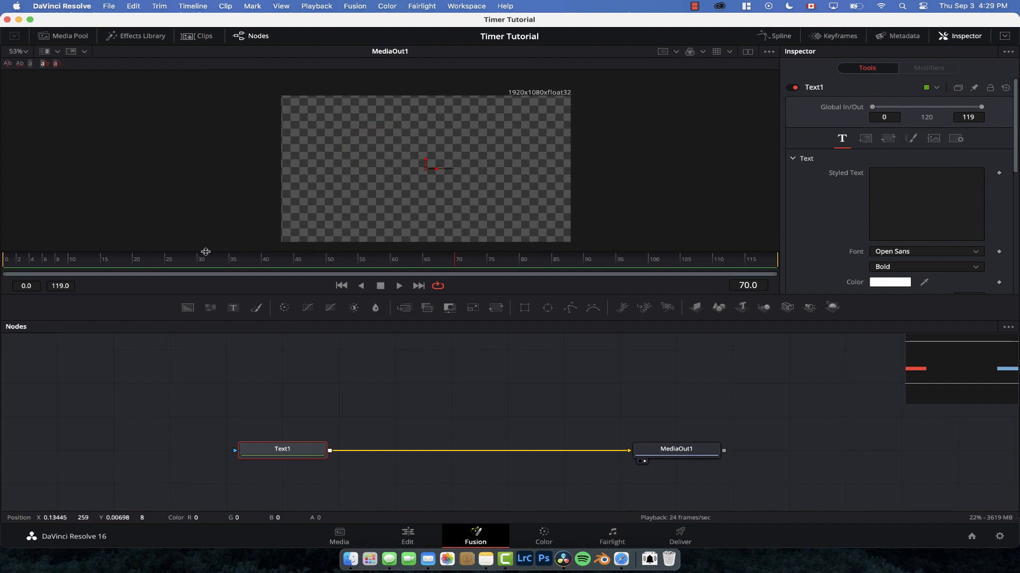
Step: Attach a TextTimer modifier to Text1's Styled Text so it reads 00:01:00
{"action": "right_click", "coordinate": [1000, 174]}
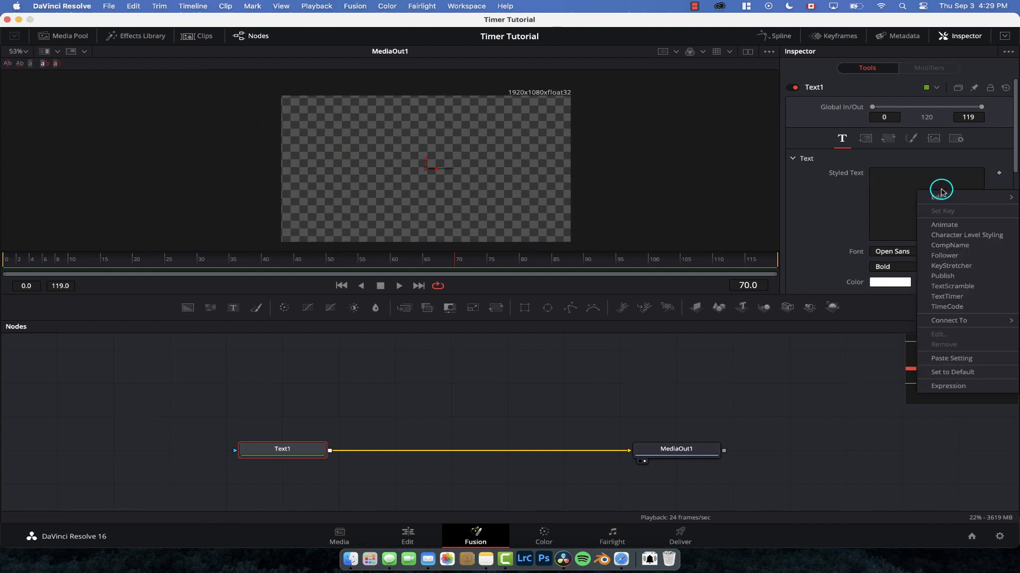
{"action": "mouse_move", "coordinate": [946, 296]}
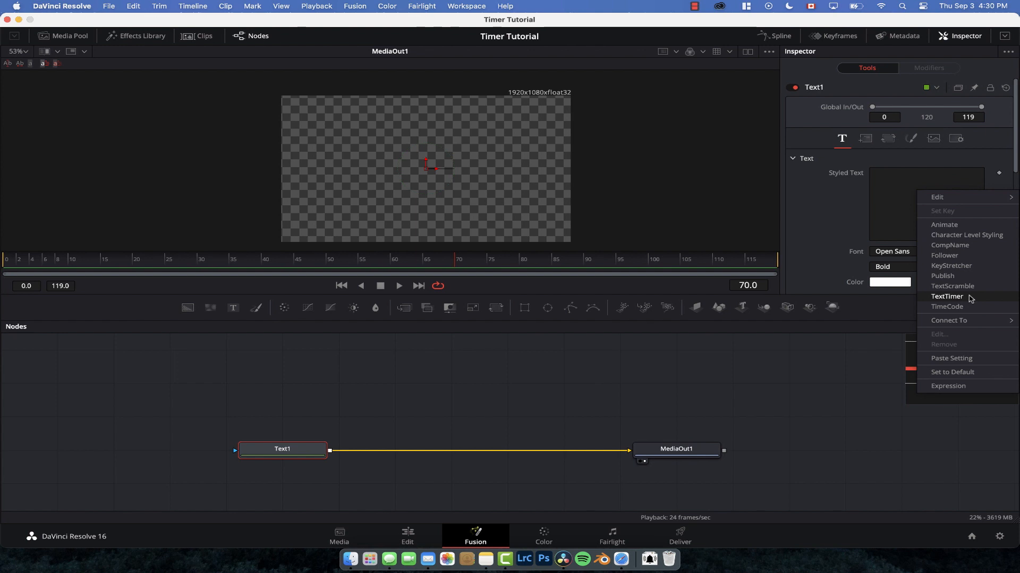
{"action": "left_click", "coordinate": [946, 306]}
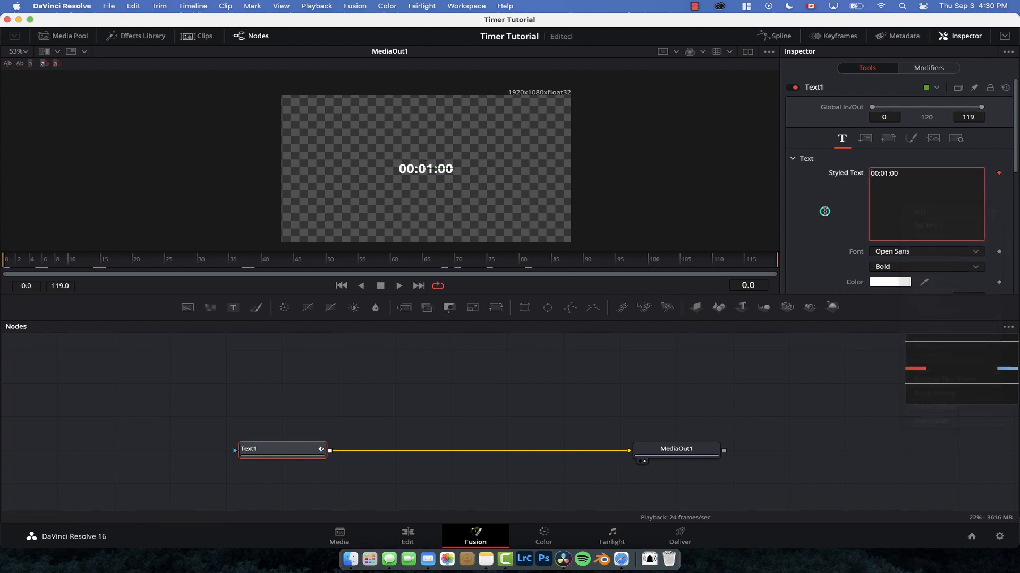
Step: Show minutes and hide hours in the TextTimer display
{"action": "left_click", "coordinate": [929, 68]}
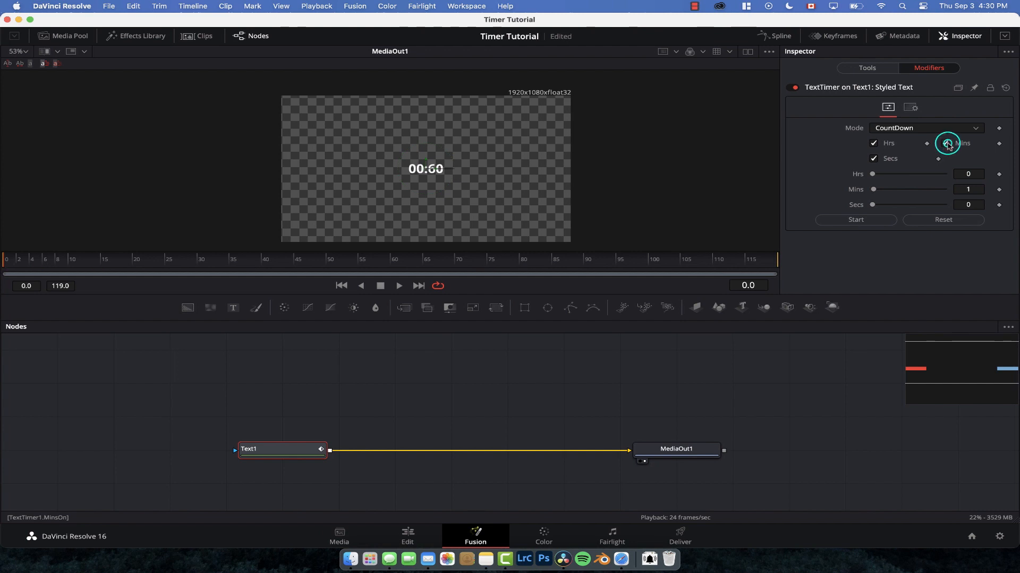
{"action": "left_click", "coordinate": [873, 144]}
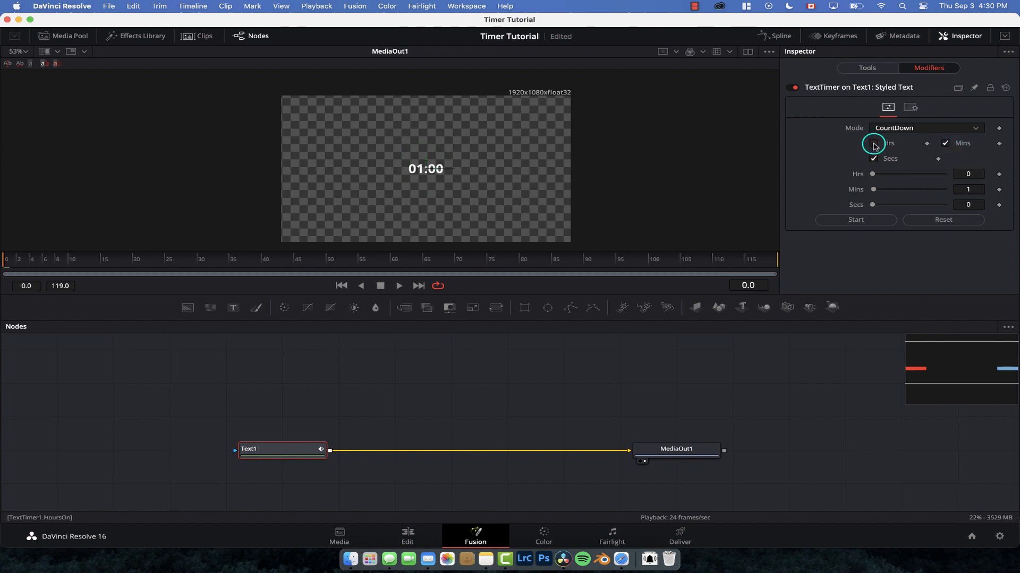
{"action": "left_click", "coordinate": [874, 143]}
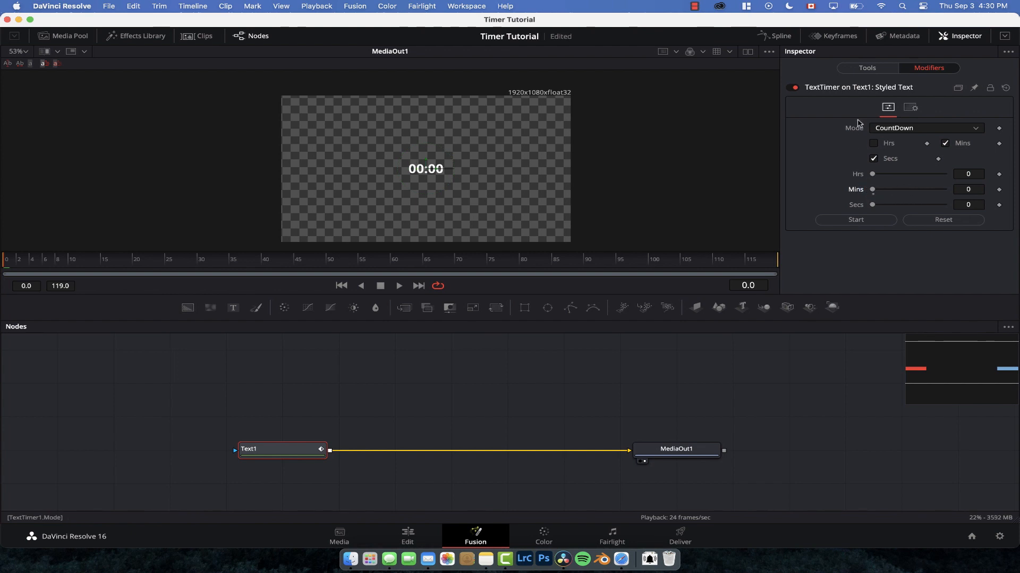
Step: Try Clock mode, return to CountDown mode, and set Mins to 1 for a 01:00 readout
{"action": "left_click", "coordinate": [925, 127]}
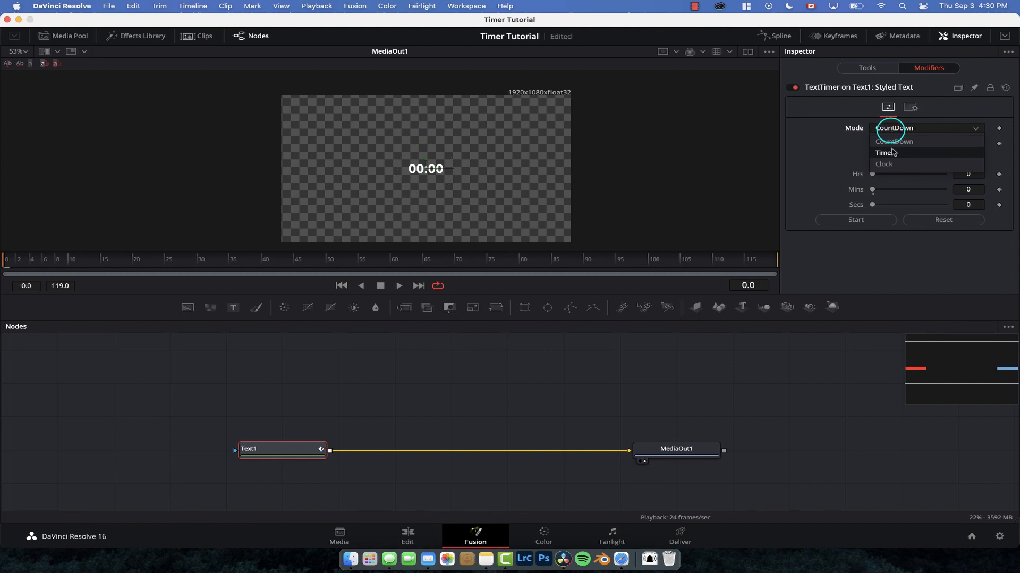
{"action": "left_click", "coordinate": [885, 163]}
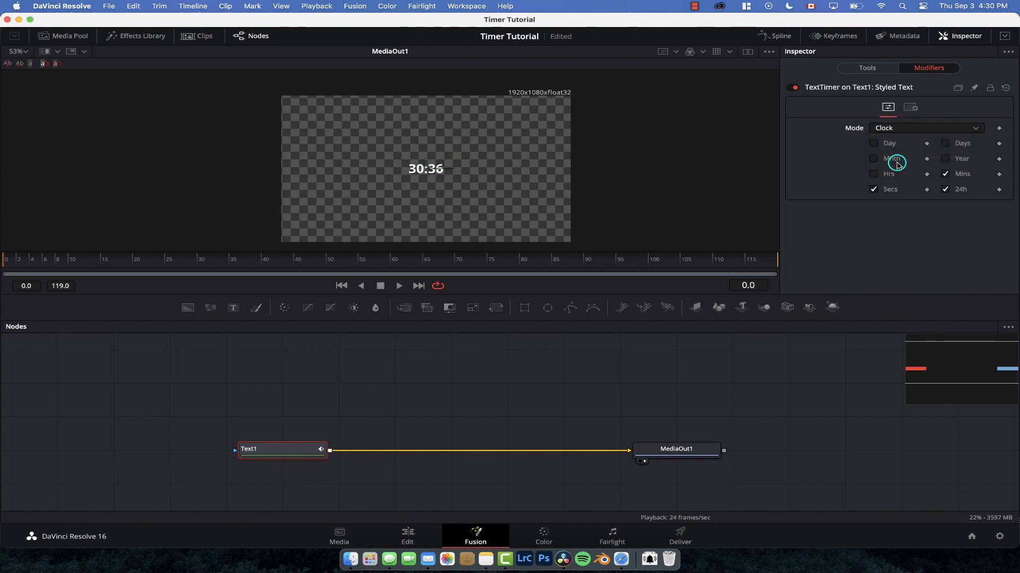
{"action": "left_click", "coordinate": [923, 127]}
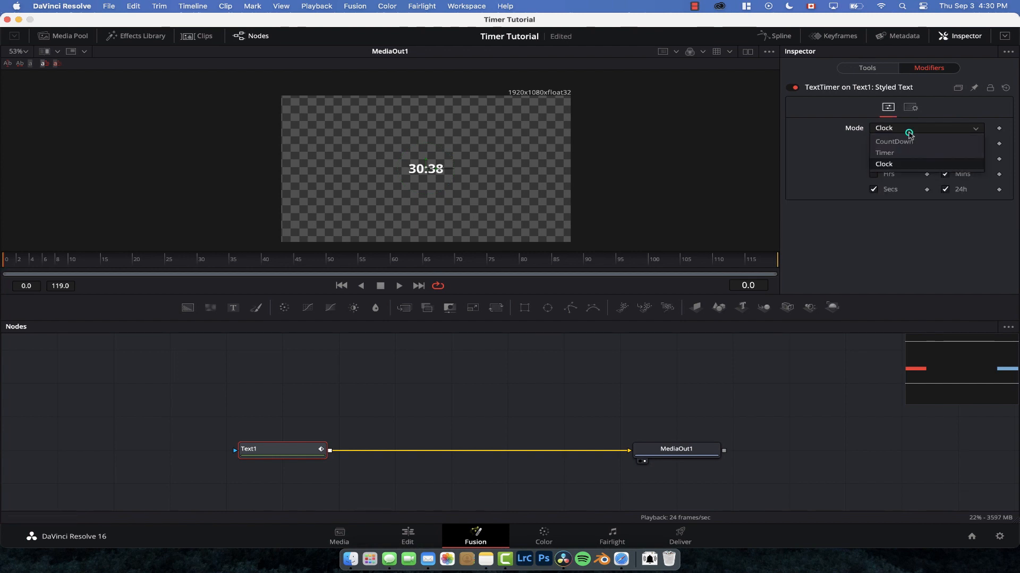
{"action": "left_click", "coordinate": [894, 142]}
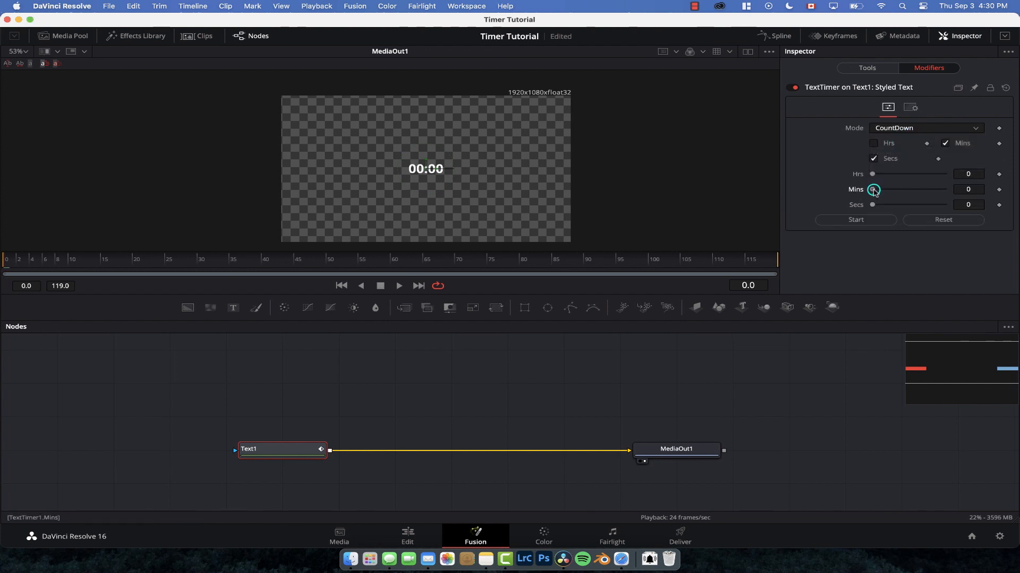
{"action": "left_click_drag", "start_coordinate": [871, 189], "coordinate": [876, 190]}
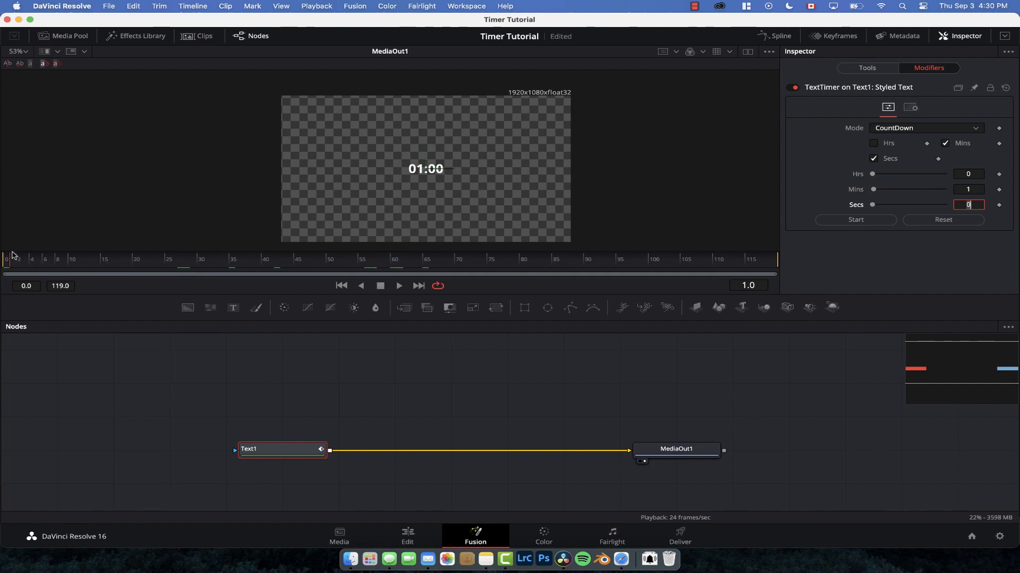
Step: Start the one-minute countdown and play the composition to watch it tick down
{"action": "left_click", "coordinate": [855, 219]}
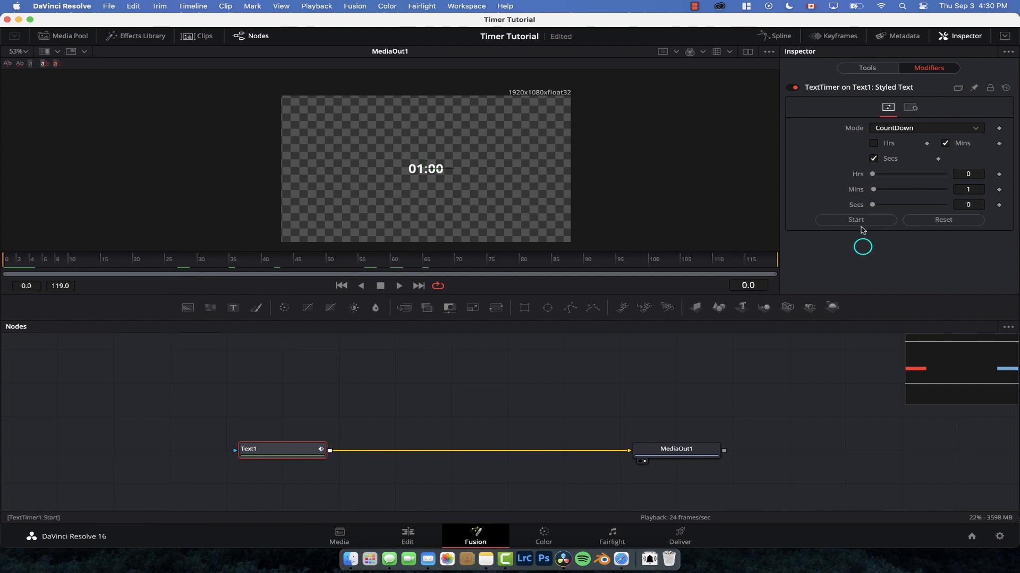
{"action": "left_click", "coordinate": [855, 219]}
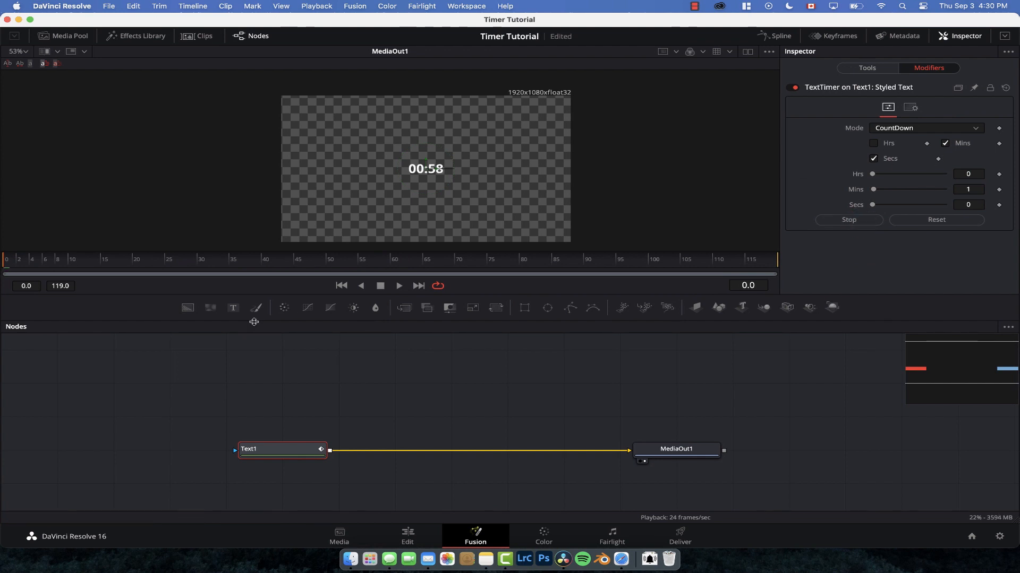
{"action": "left_click", "coordinate": [398, 286]}
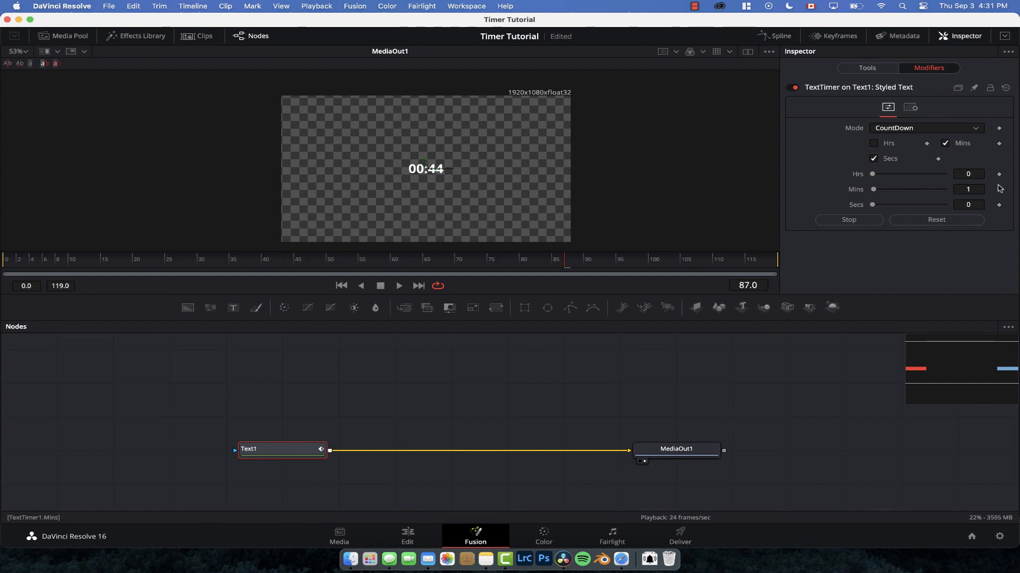
Step: Raise Mins to 6, reset the countdown to 06:00, and start it running again
{"action": "left_click_drag", "start_coordinate": [874, 189], "coordinate": [904, 189]}
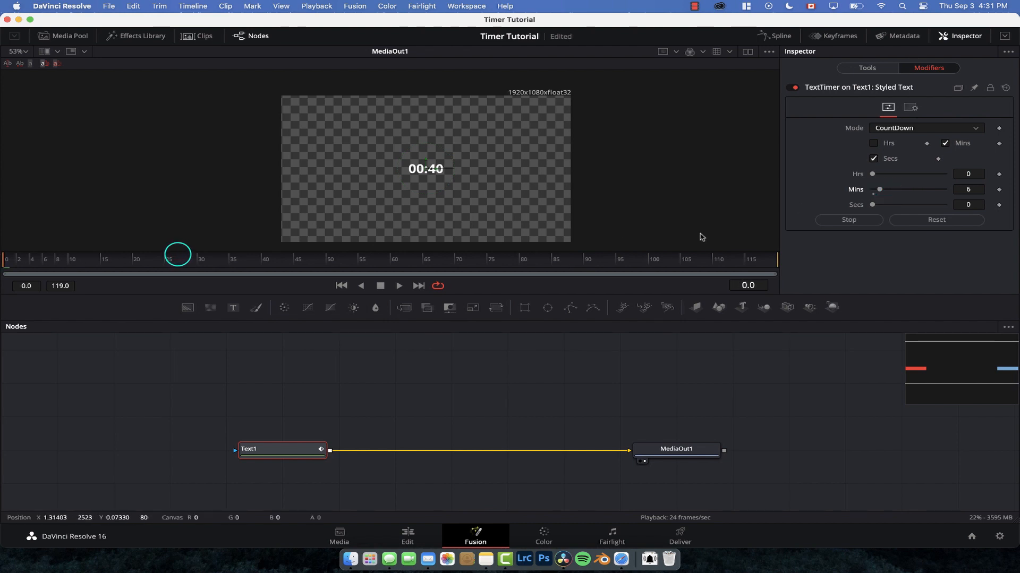
{"action": "left_click", "coordinate": [849, 220]}
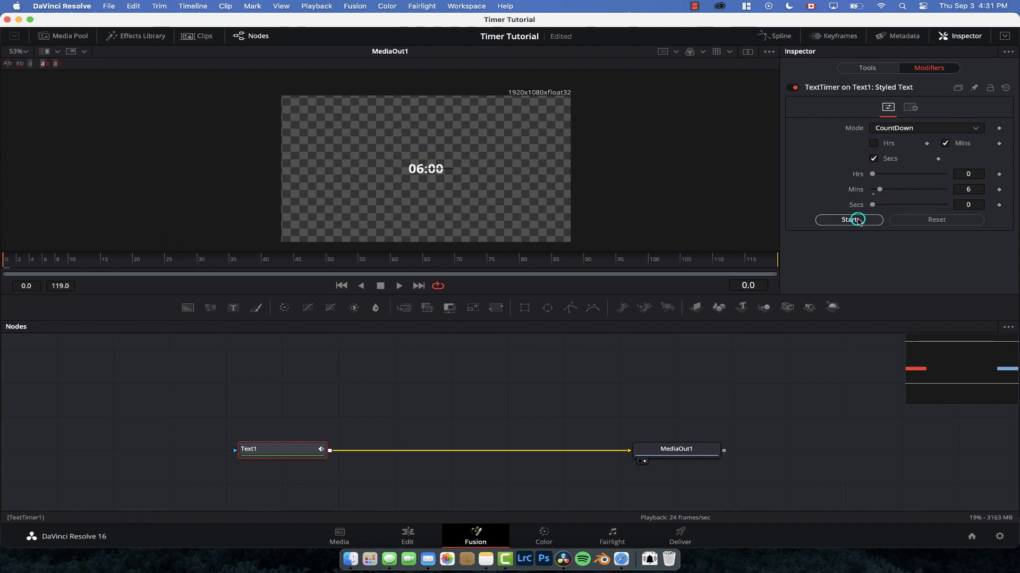
{"action": "left_click", "coordinate": [849, 219]}
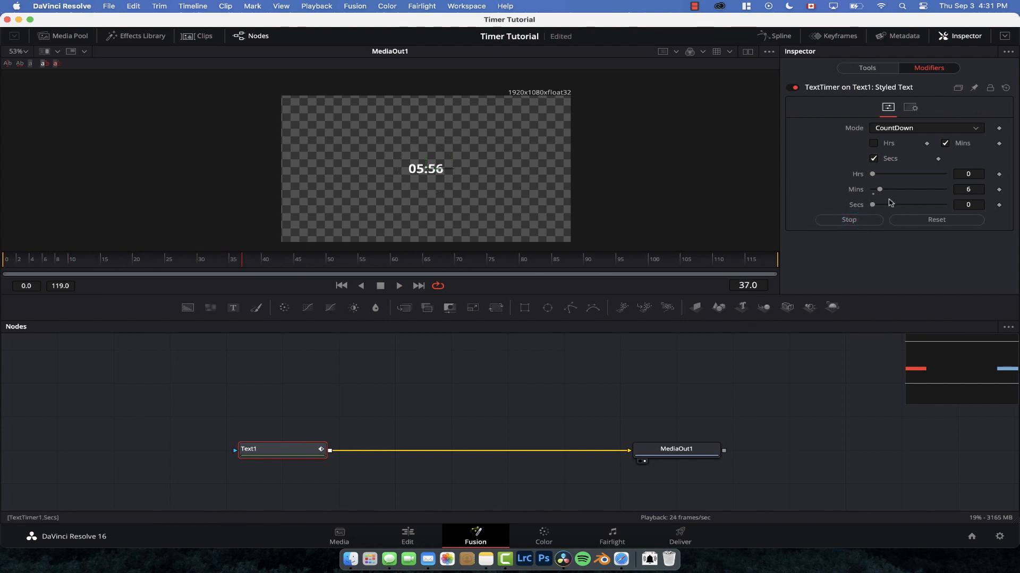
Step: Switch to Timer mode starting from two minutes, start it and play back the count-up
{"action": "left_click", "coordinate": [925, 127]}
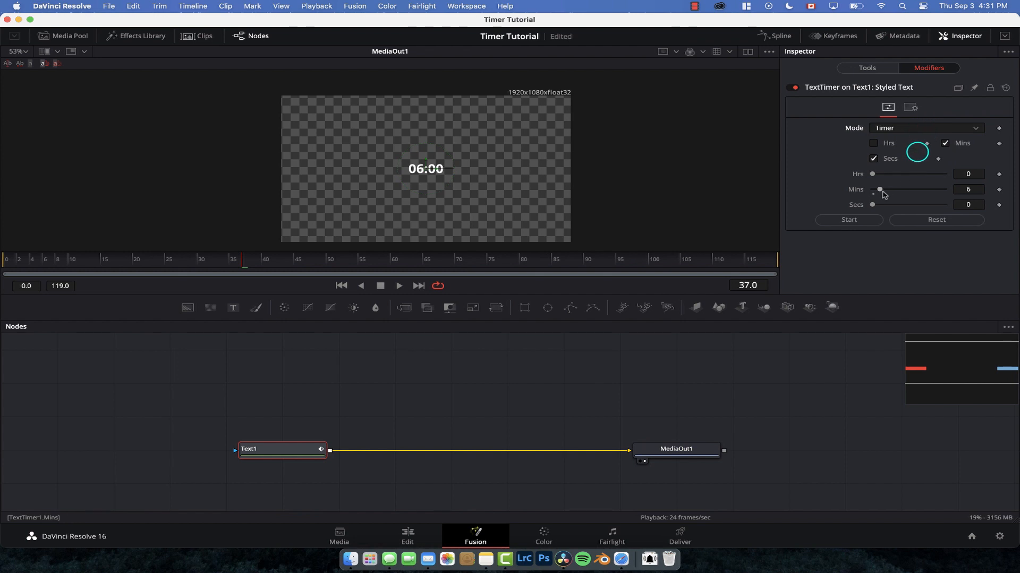
{"action": "left_click_drag", "start_coordinate": [880, 189], "coordinate": [874, 189]}
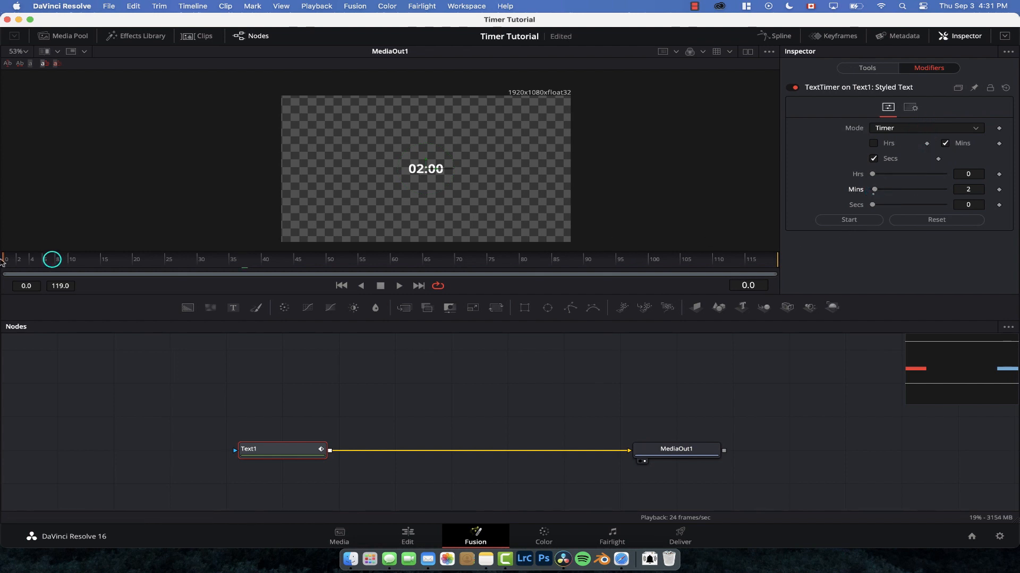
{"action": "left_click", "coordinate": [848, 219]}
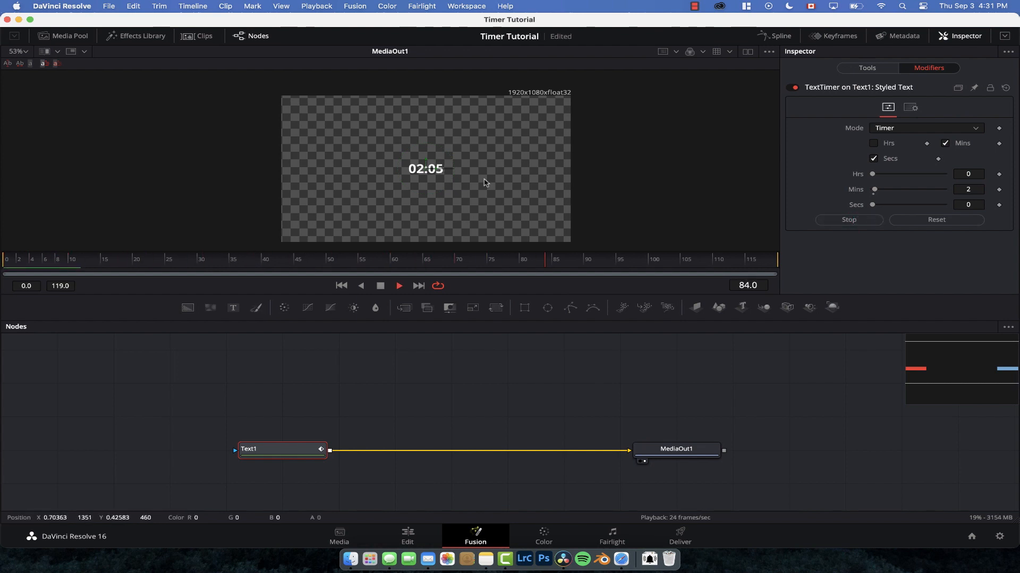
{"action": "left_click", "coordinate": [398, 286]}
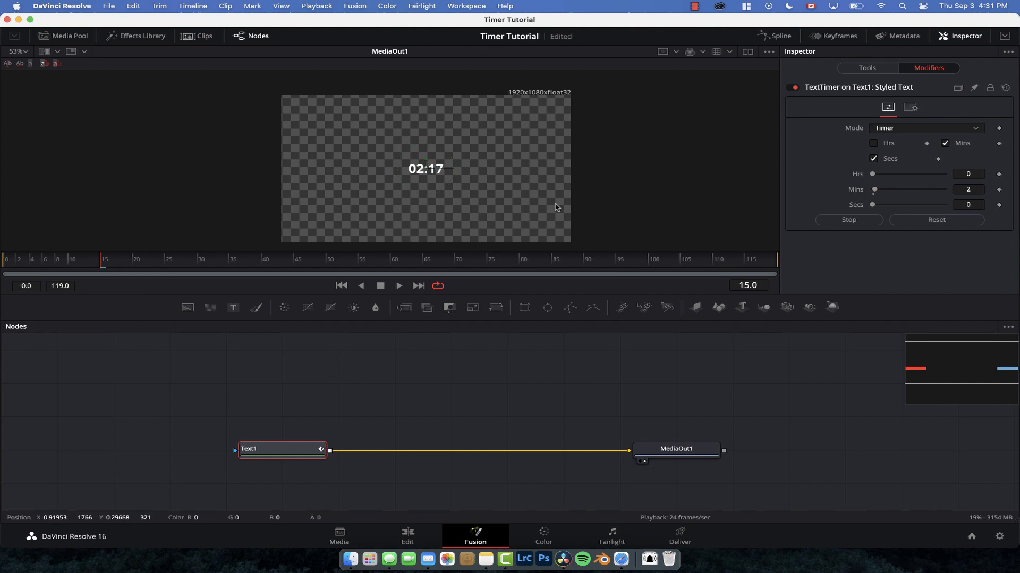
{"action": "mouse_move", "coordinate": [567, 224]}
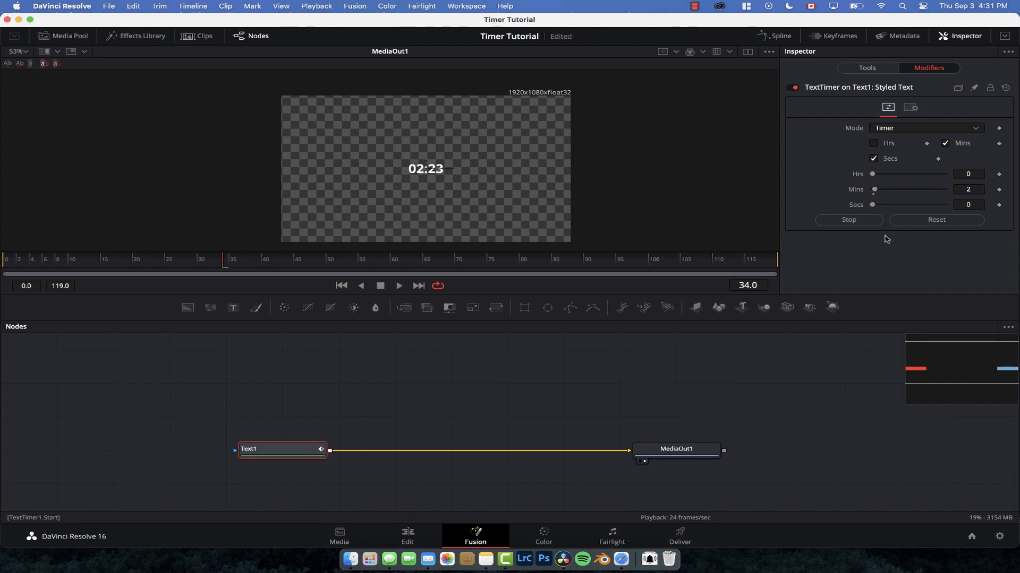
Step: Reset the timer to 02:00 and return to the Edit page
{"action": "left_click", "coordinate": [847, 218]}
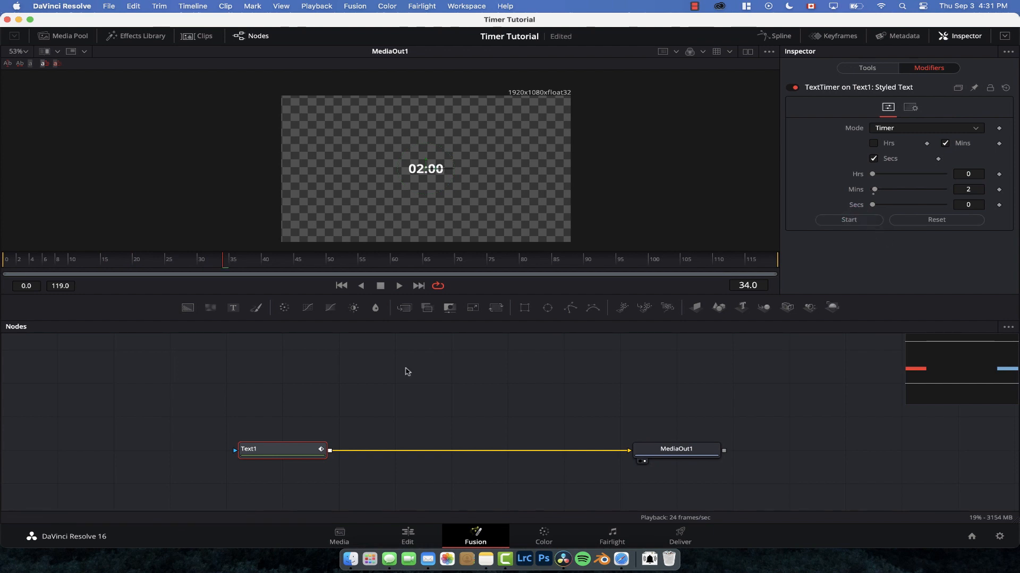
{"action": "left_click", "coordinate": [407, 533]}
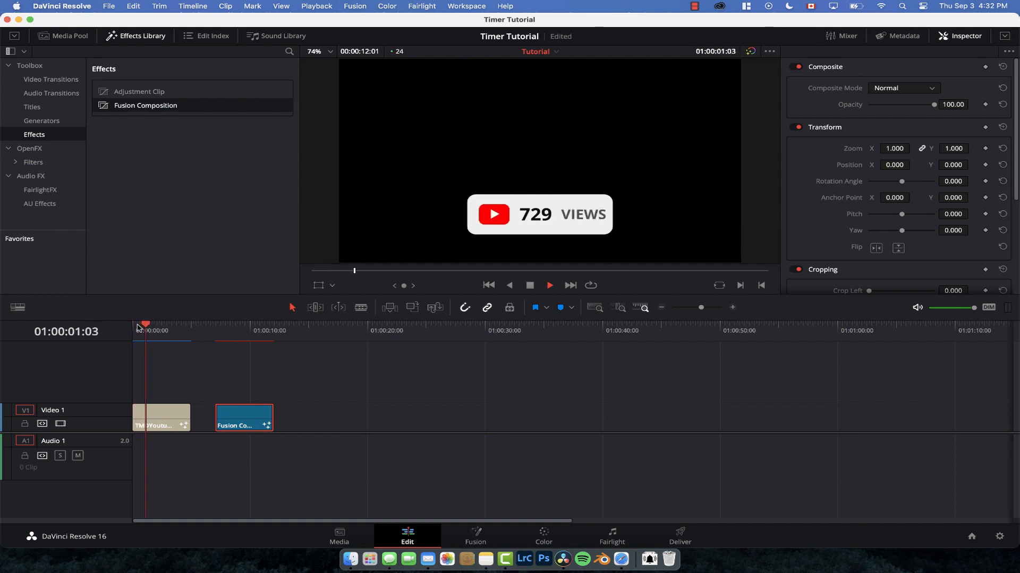
Step: Move the timeline playhead past the counter title clip on the Edit page
{"action": "left_click", "coordinate": [169, 324]}
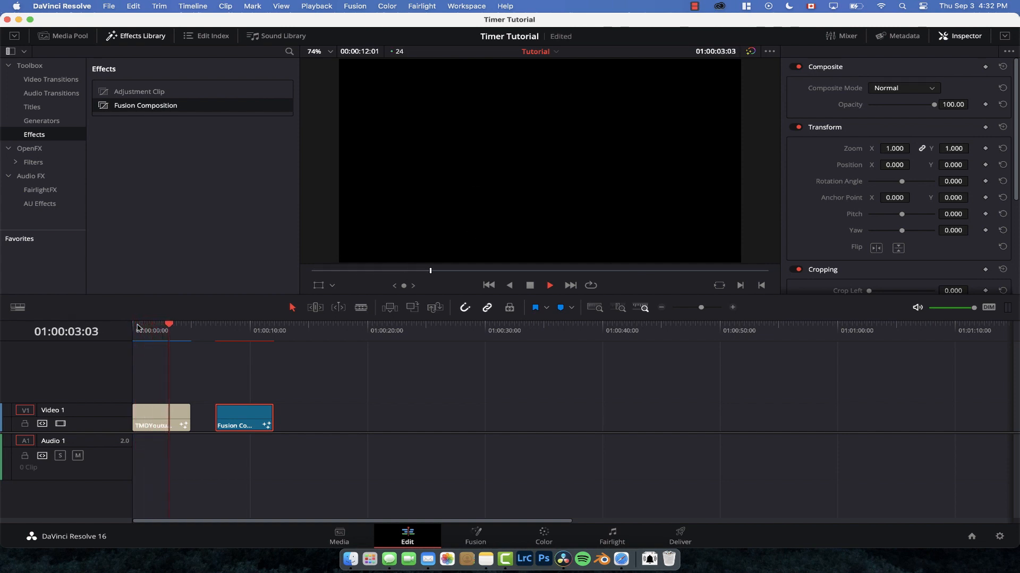